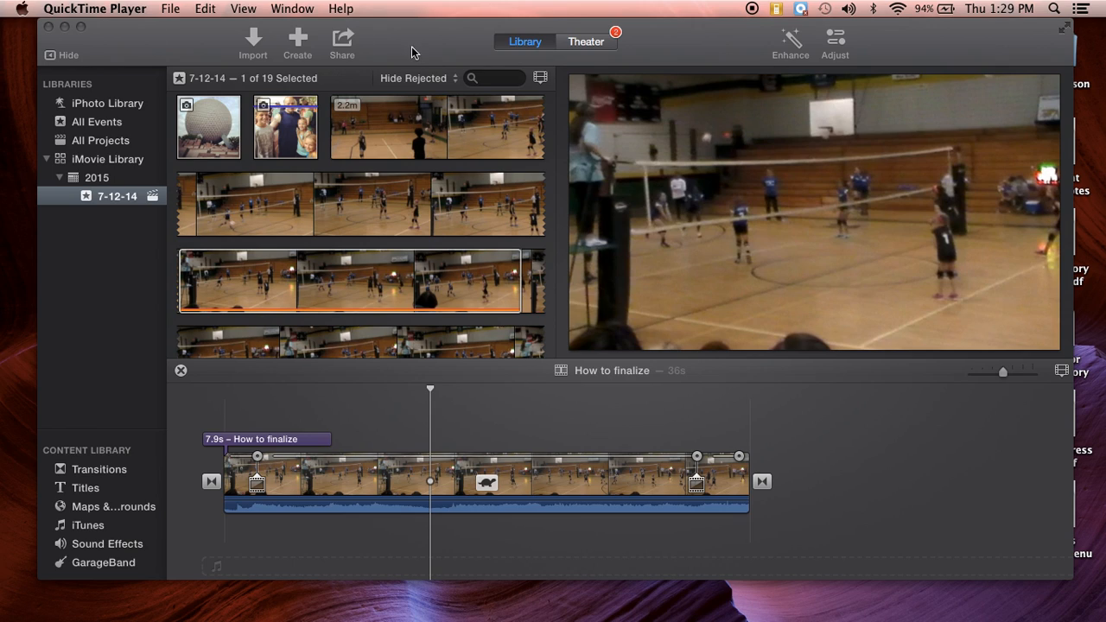
{"action": "mouse_move", "coordinate": [205, 36]}
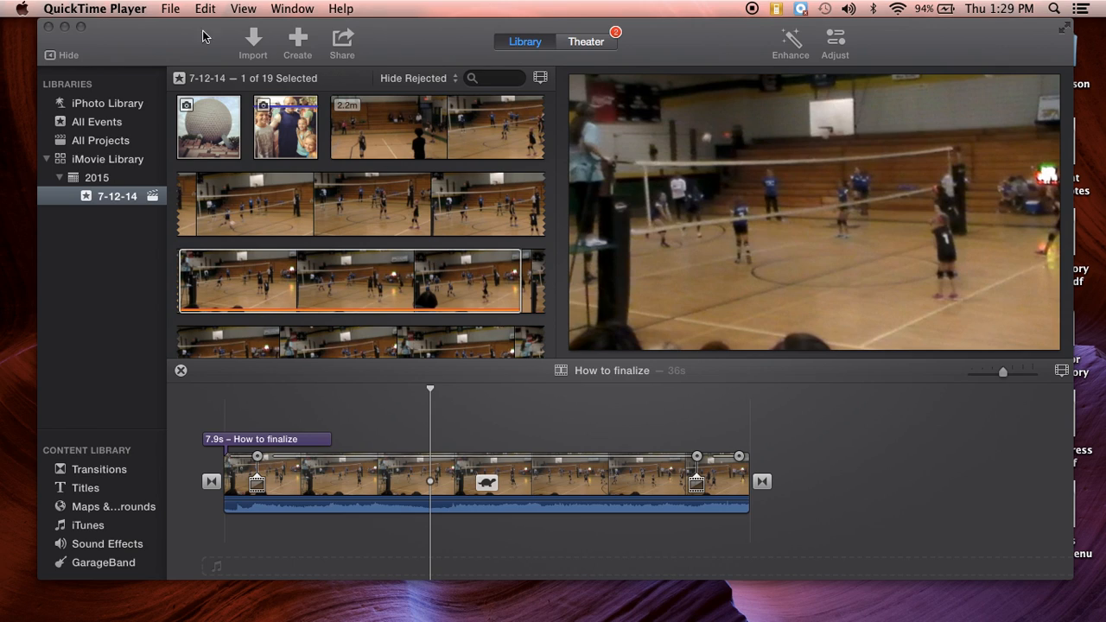
{"action": "mouse_move", "coordinate": [191, 78]}
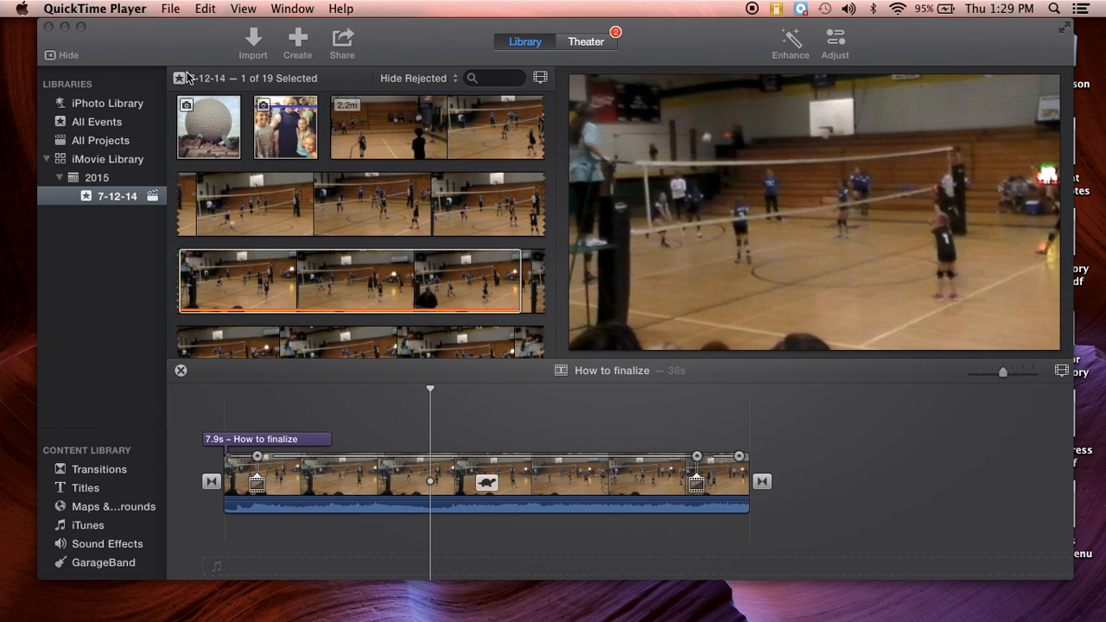
{"action": "mouse_move", "coordinate": [352, 320]}
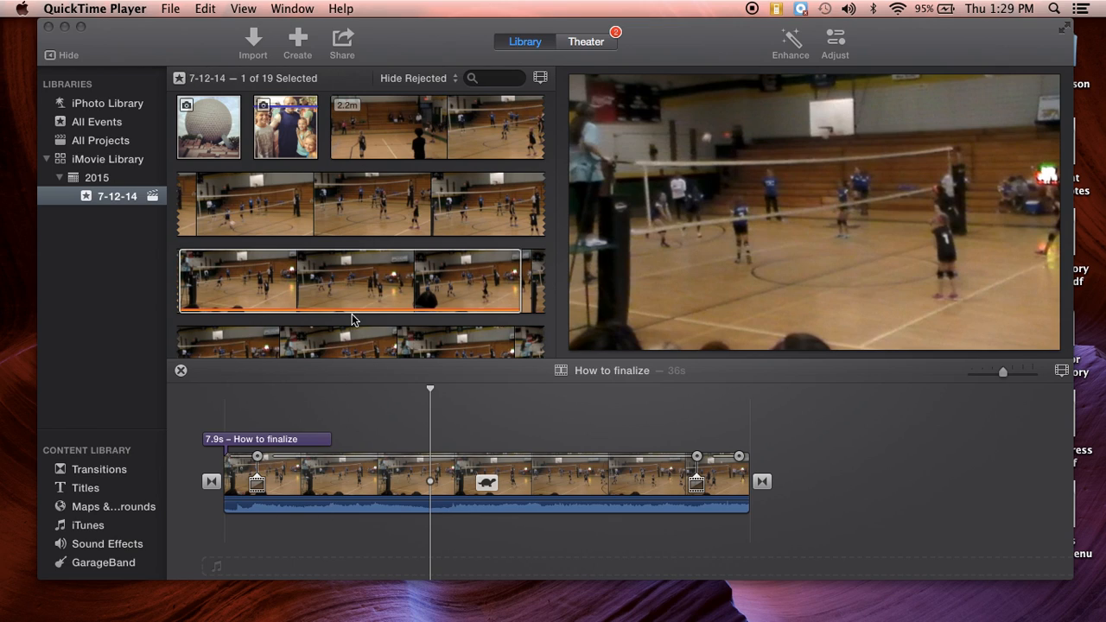
{"action": "mouse_move", "coordinate": [158, 44]}
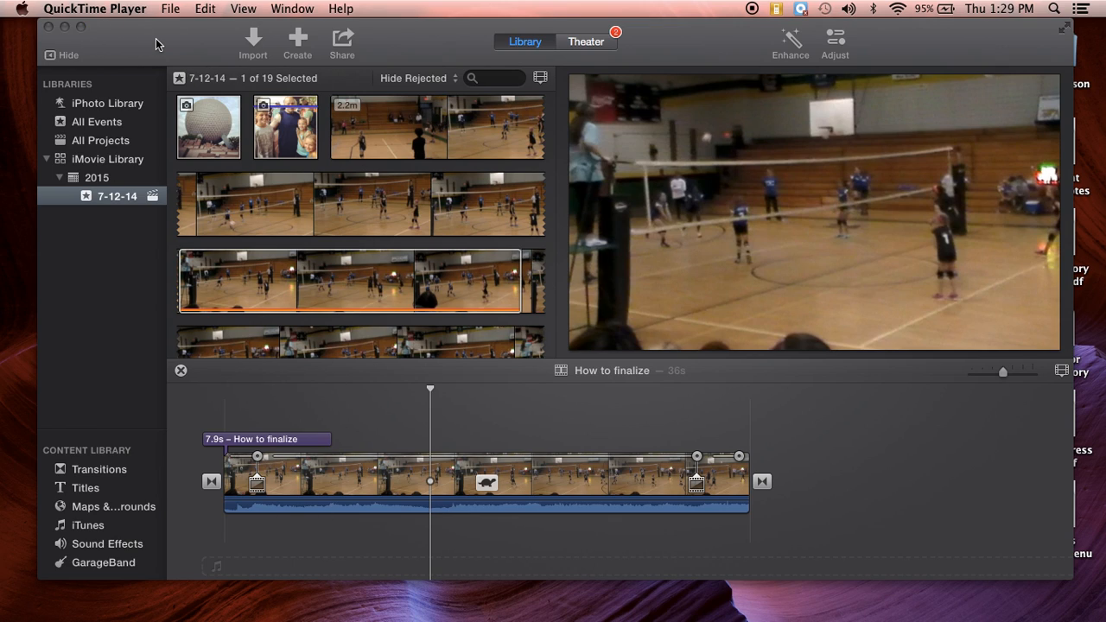
{"action": "mouse_move", "coordinate": [163, 103]}
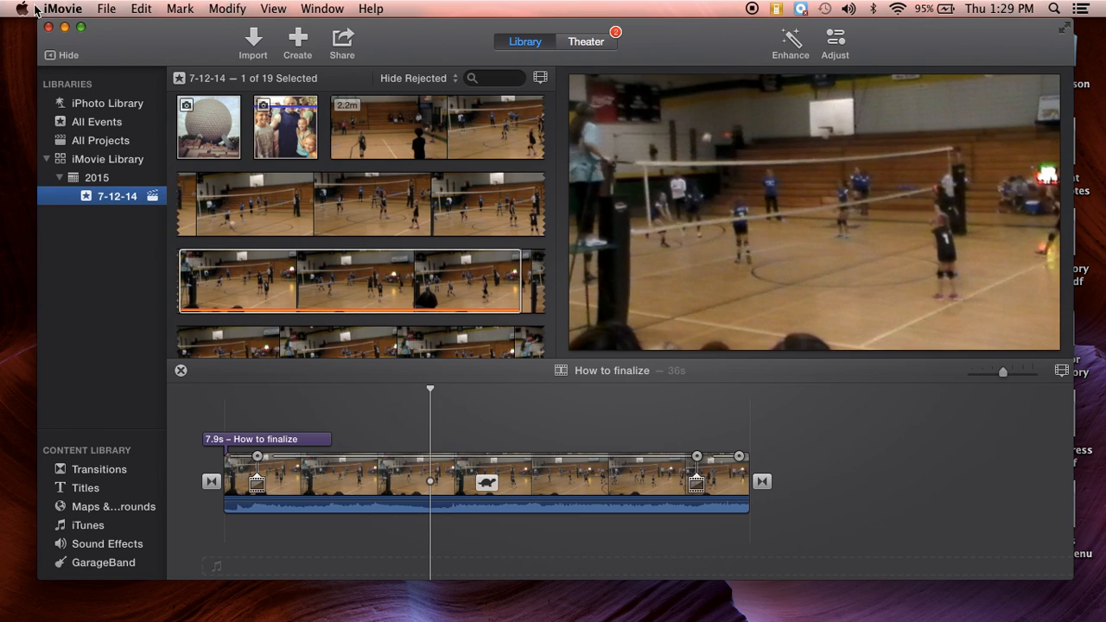
{"action": "mouse_move", "coordinate": [432, 10]}
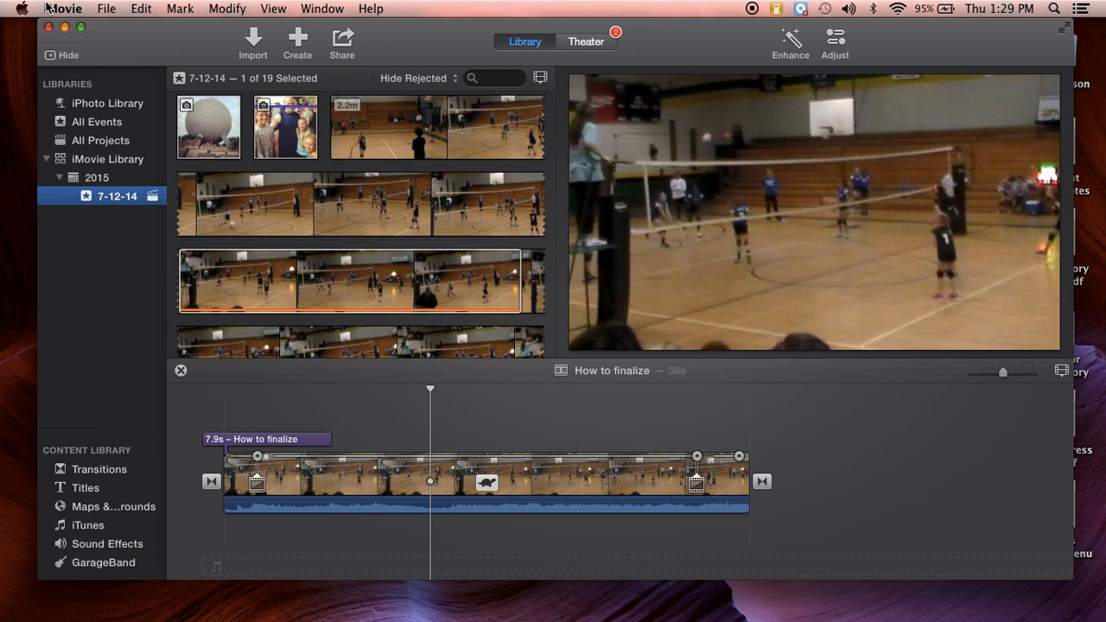
{"action": "mouse_move", "coordinate": [107, 9]}
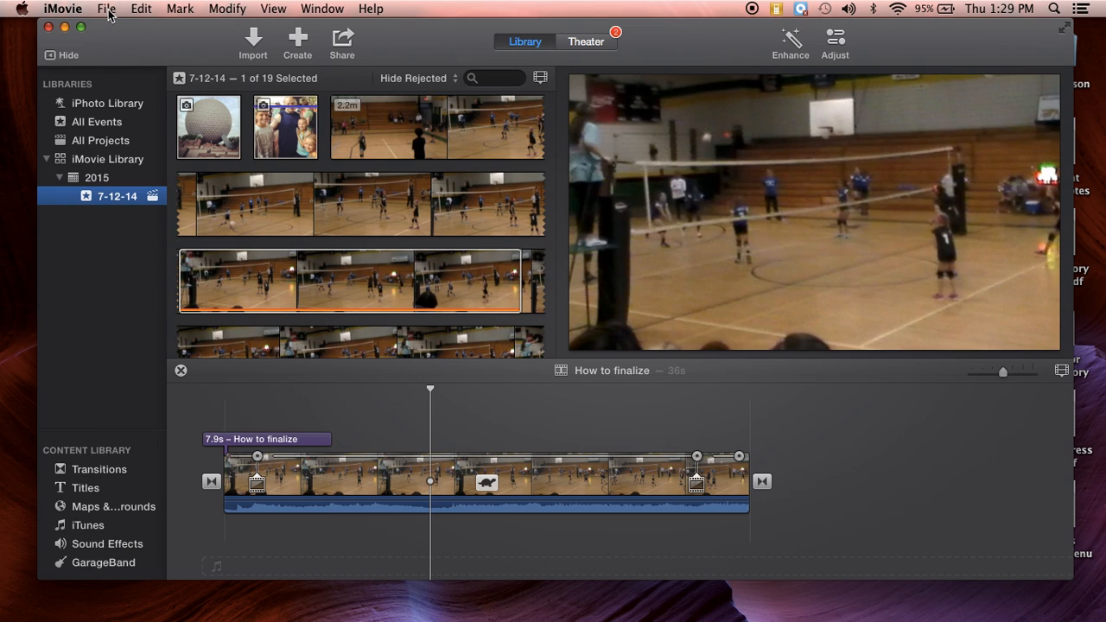
Show iMovie's File menu with its Share options
{"action": "left_click", "coordinate": [106, 9]}
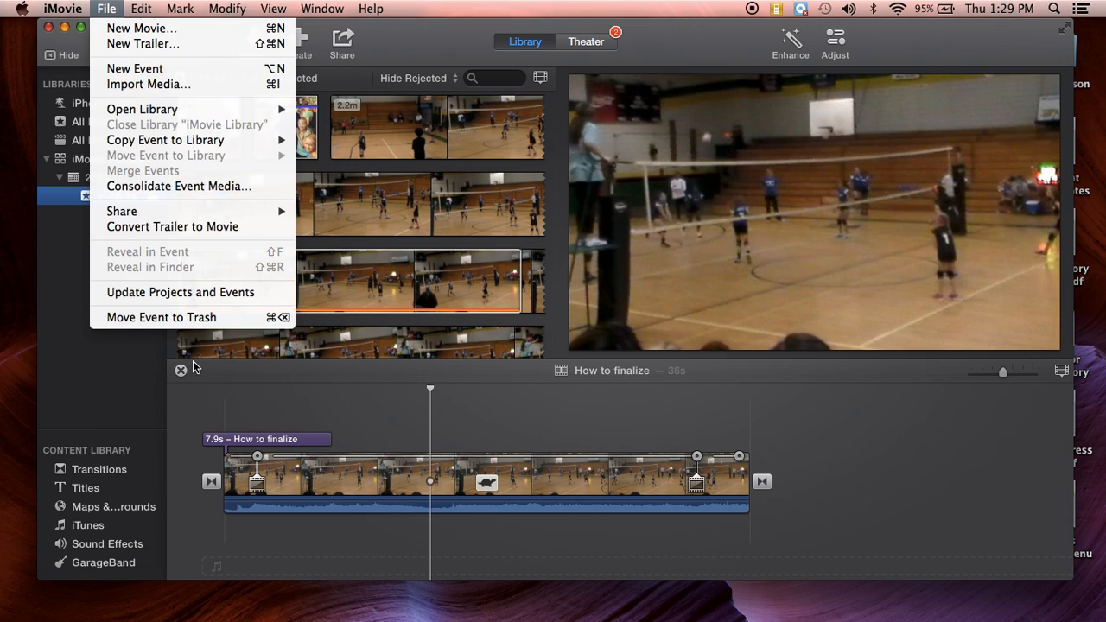
{"action": "mouse_move", "coordinate": [844, 526]}
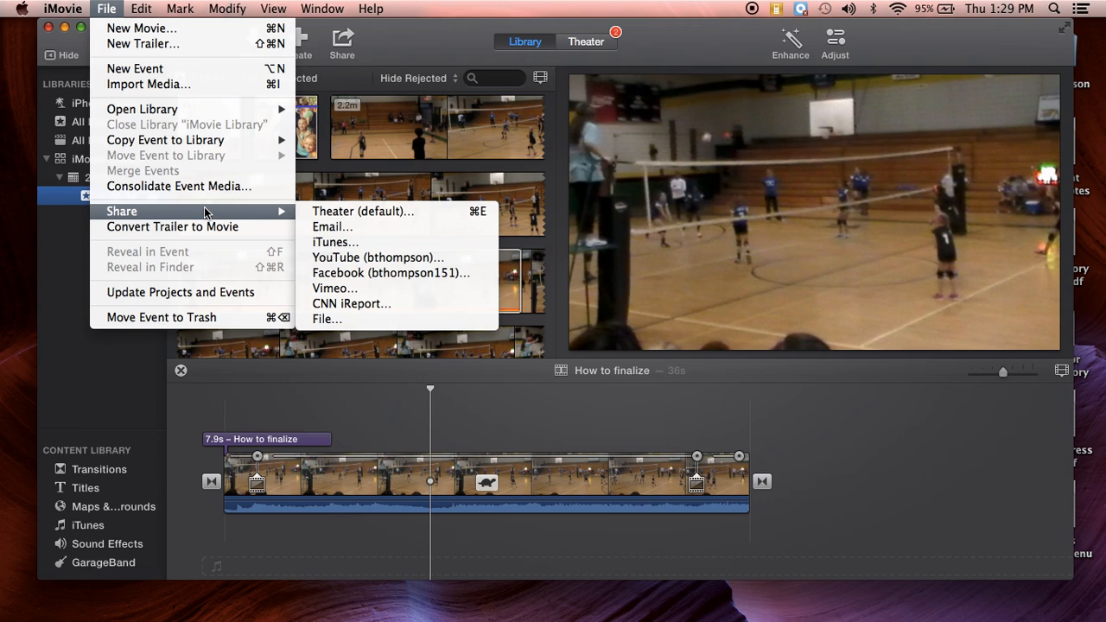
{"action": "mouse_move", "coordinate": [264, 213]}
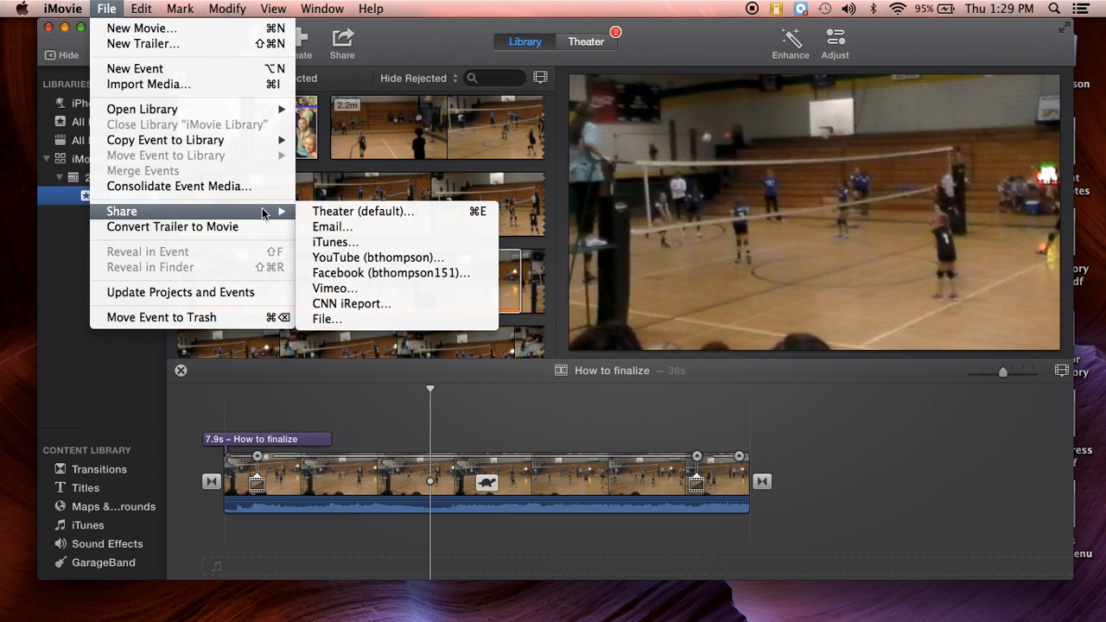
{"action": "mouse_move", "coordinate": [327, 319]}
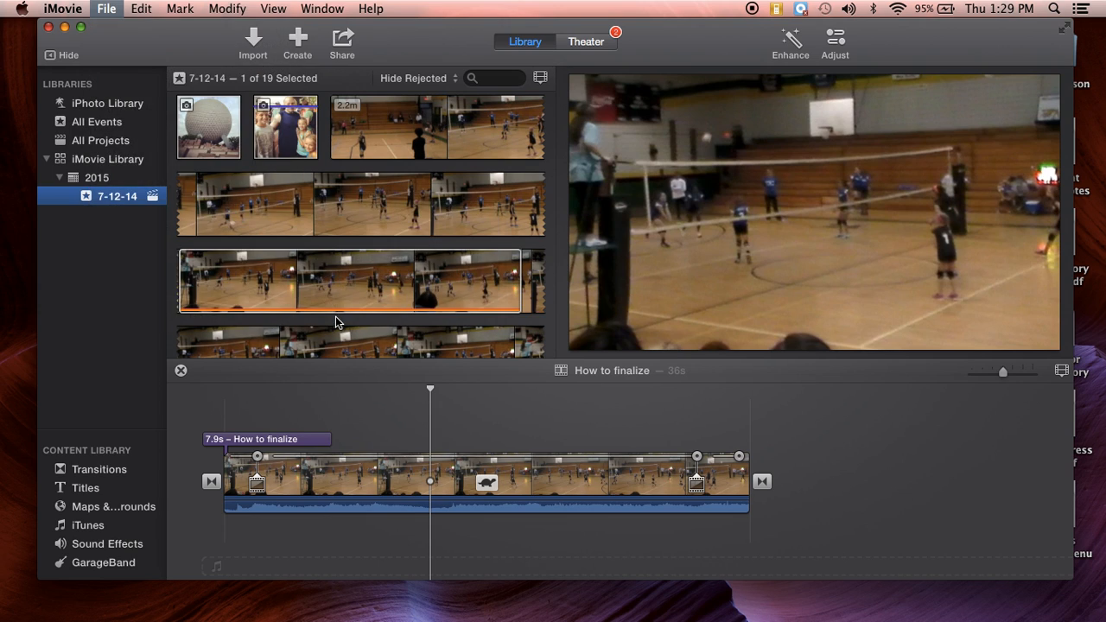
Export to a file titled 'How to Final' with description 'showing', at SD 480P
{"action": "left_click", "coordinate": [342, 38]}
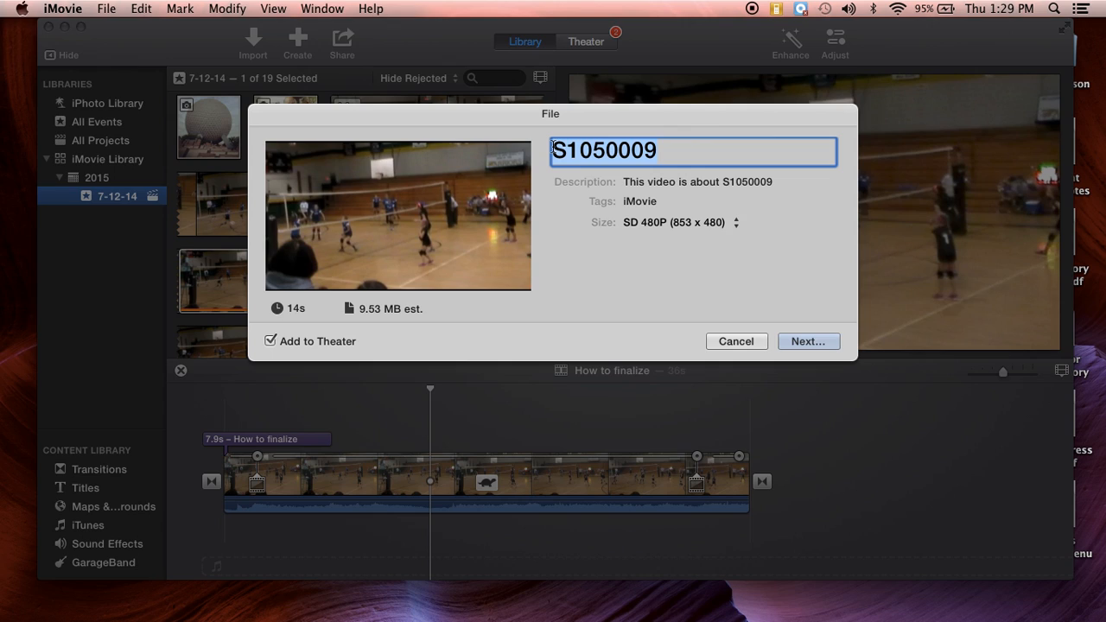
{"action": "type", "text": "HOw"}
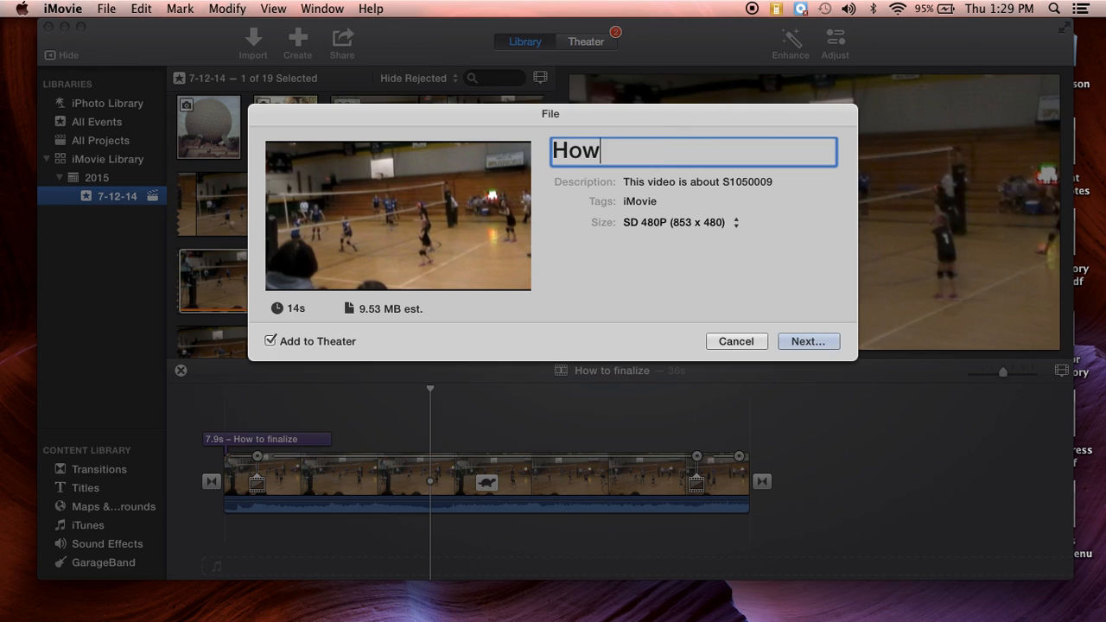
{"action": "type", "text": "to Fin"}
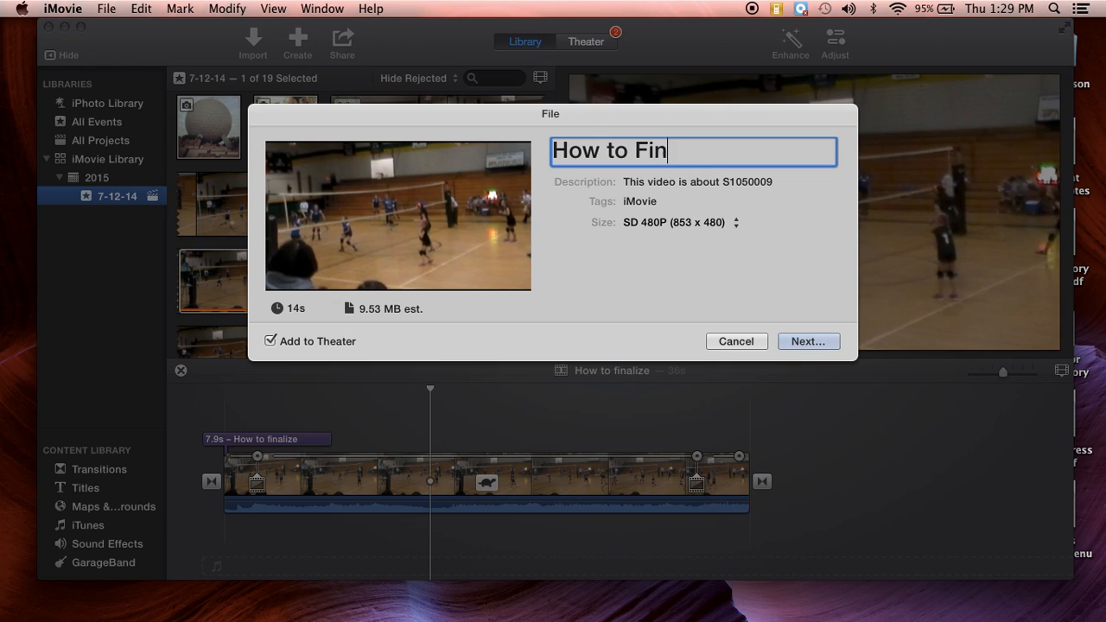
{"action": "type", "text": "al"}
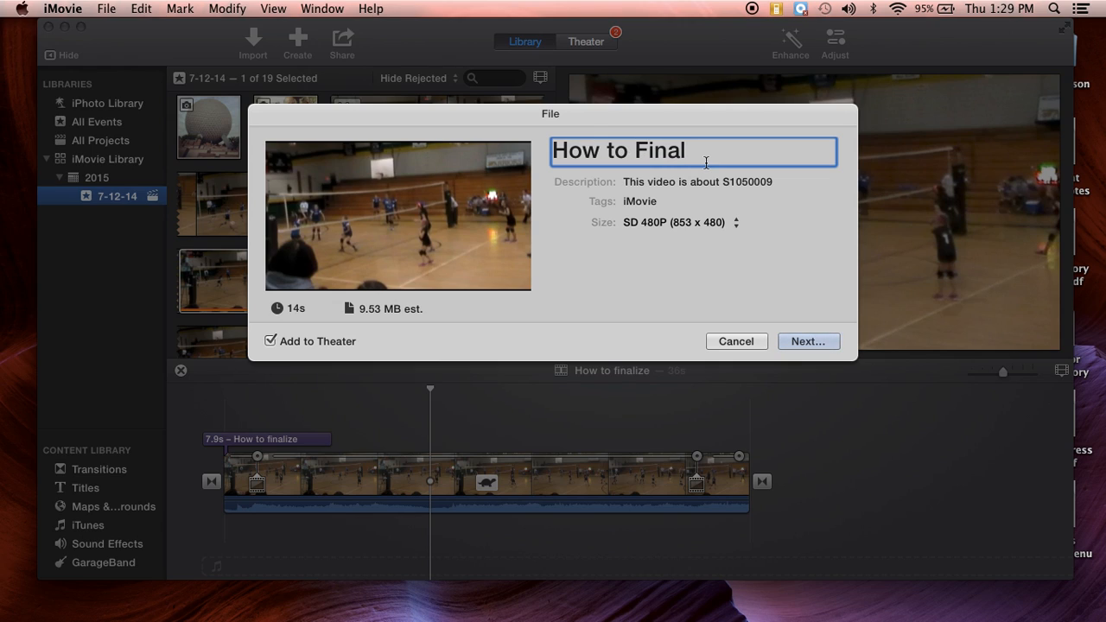
{"action": "left_click", "coordinate": [726, 183]}
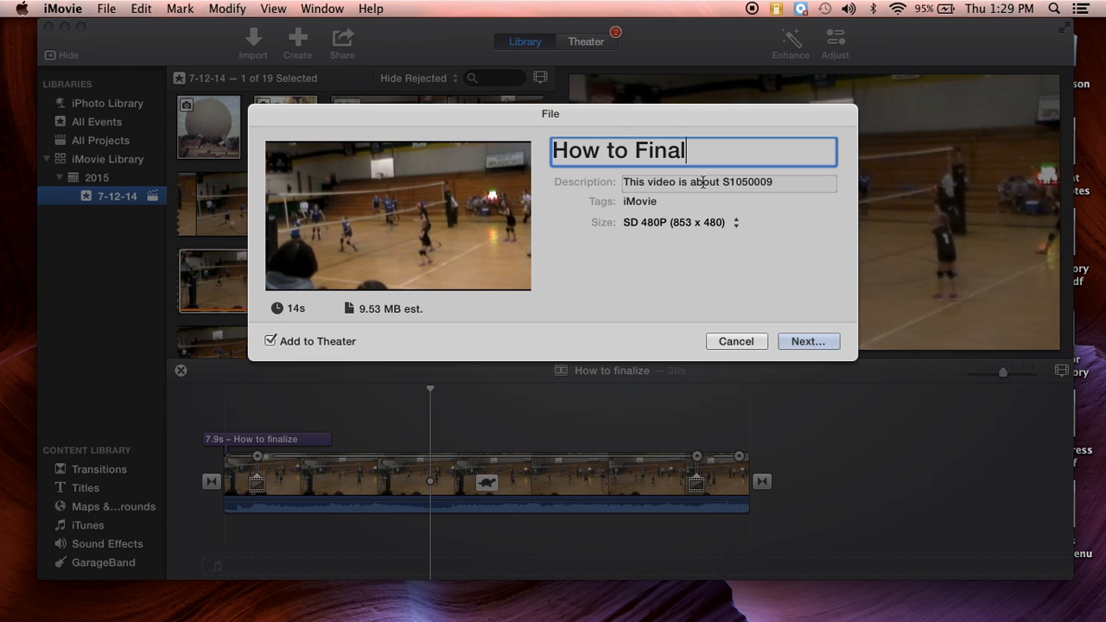
{"action": "left_click", "coordinate": [726, 183]}
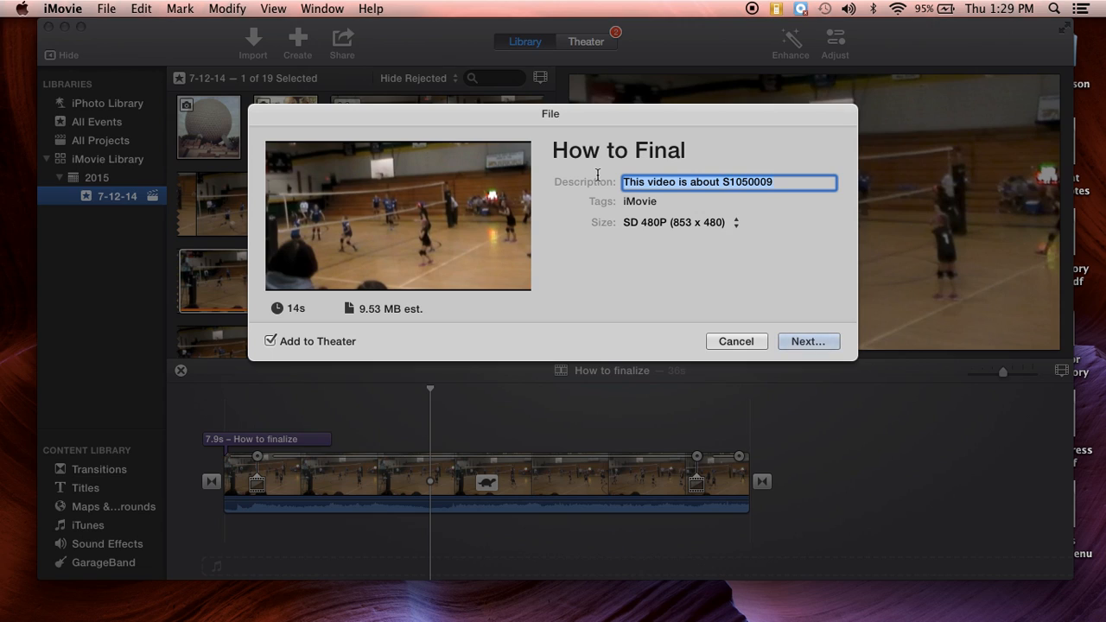
{"action": "type", "text": "show"}
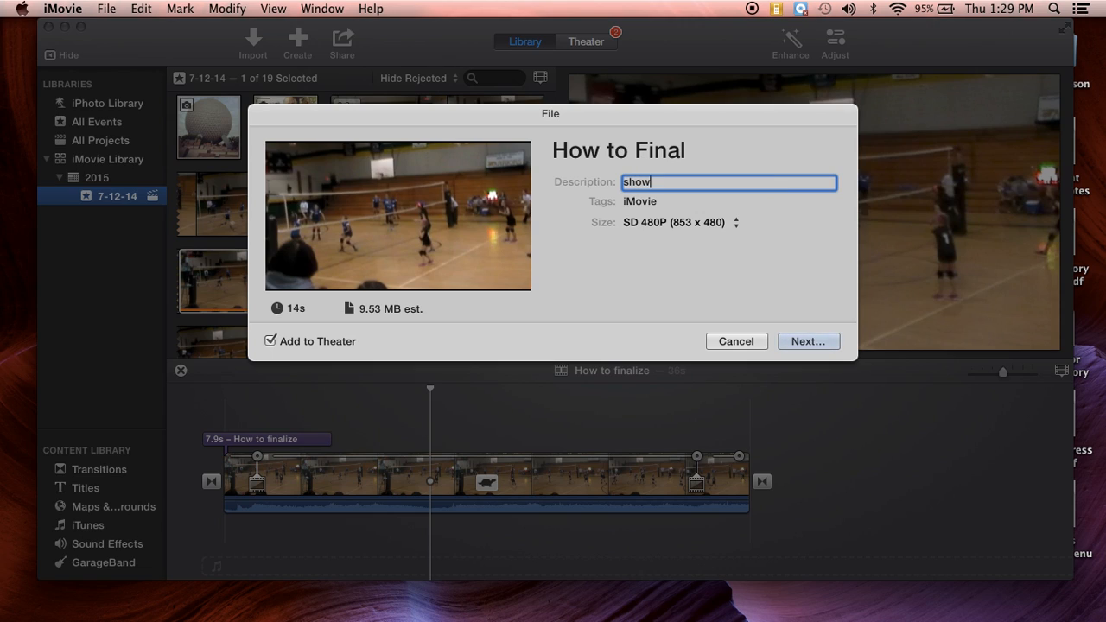
{"action": "type", "text": "ing"}
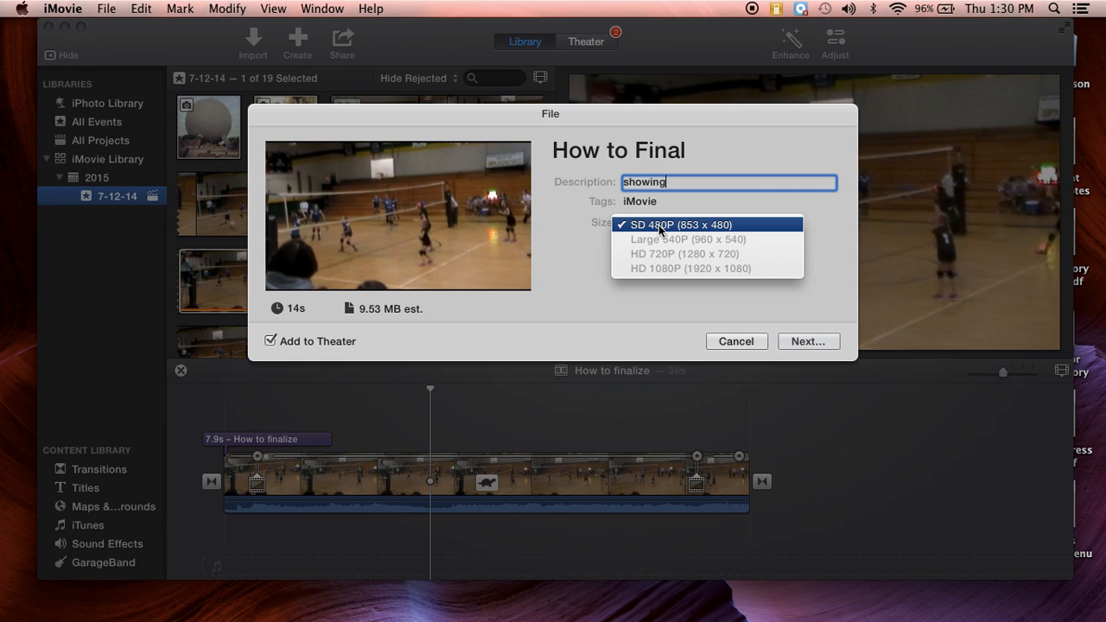
{"action": "left_click", "coordinate": [681, 225]}
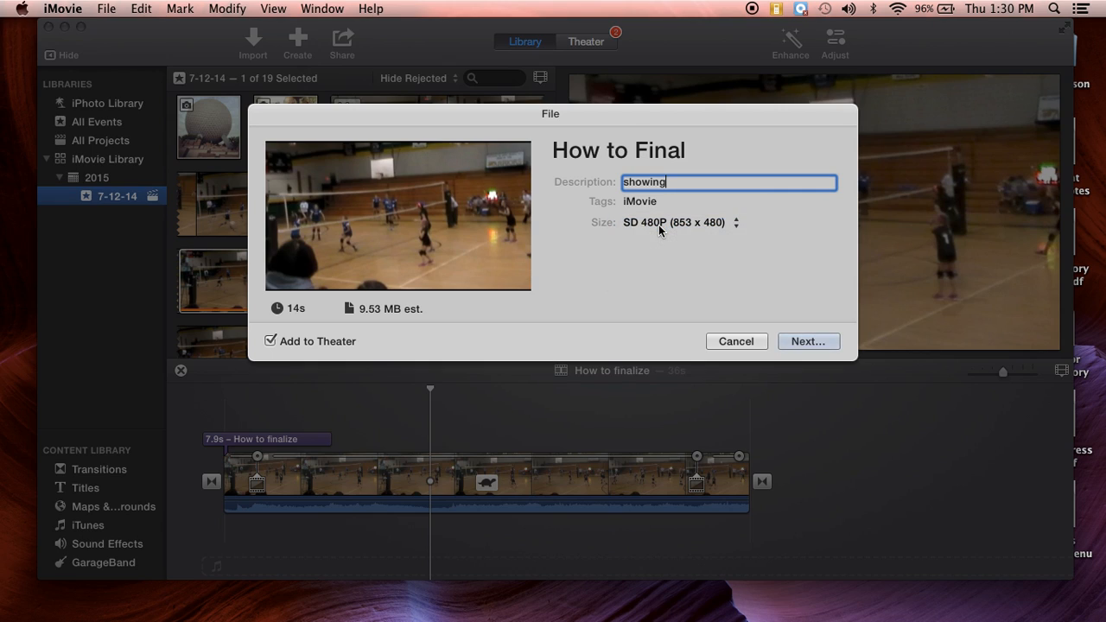
{"action": "mouse_move", "coordinate": [627, 239]}
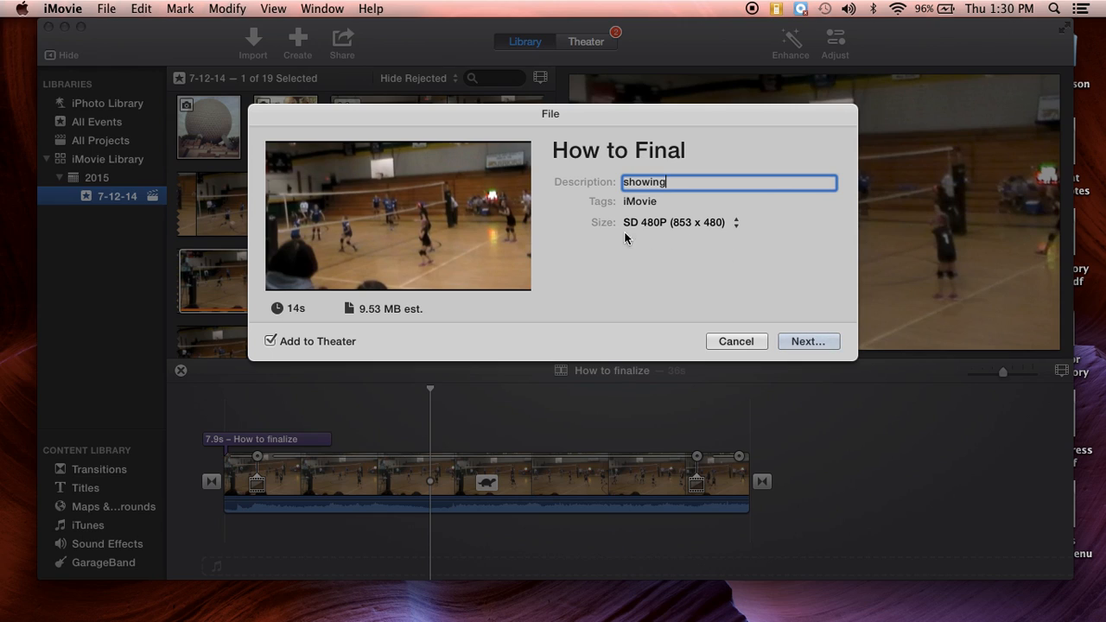
{"action": "mouse_move", "coordinate": [661, 243]}
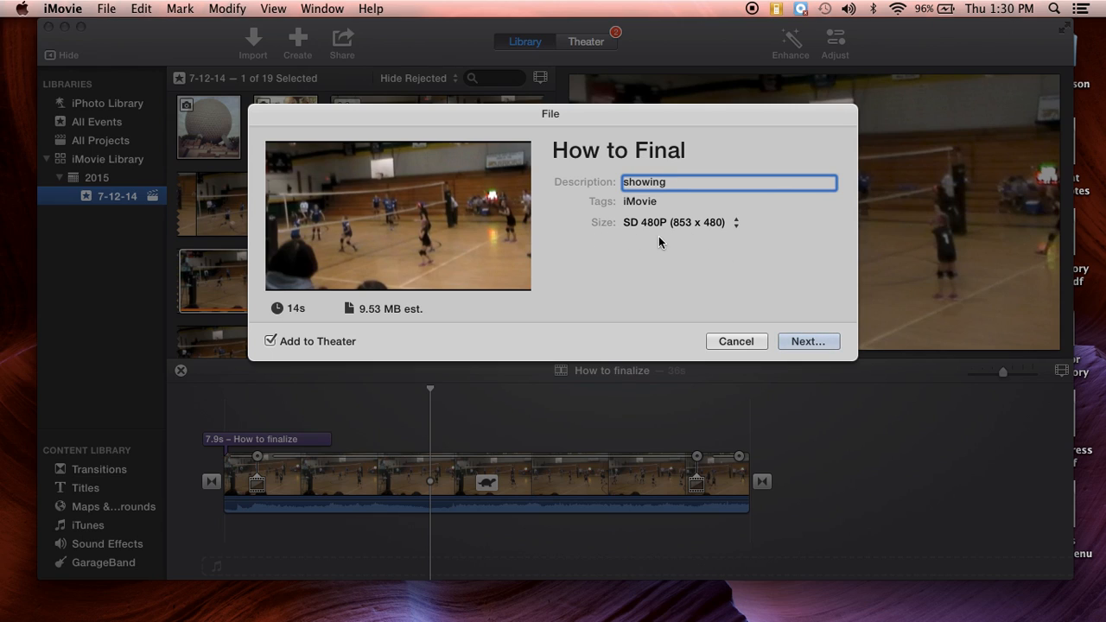
{"action": "mouse_move", "coordinate": [657, 245]}
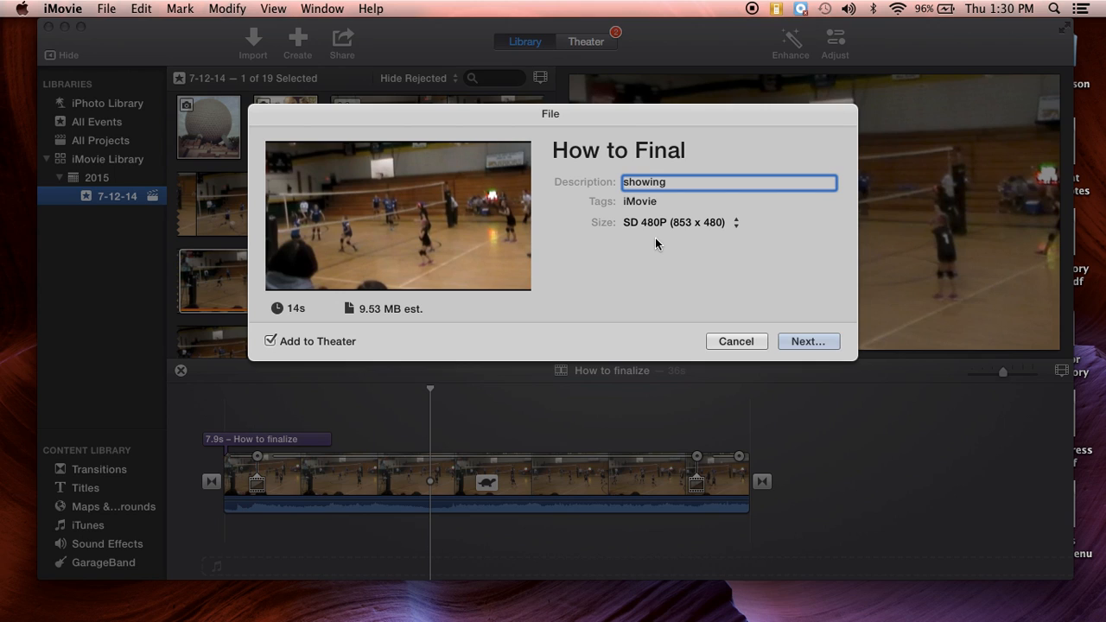
{"action": "mouse_move", "coordinate": [808, 341]}
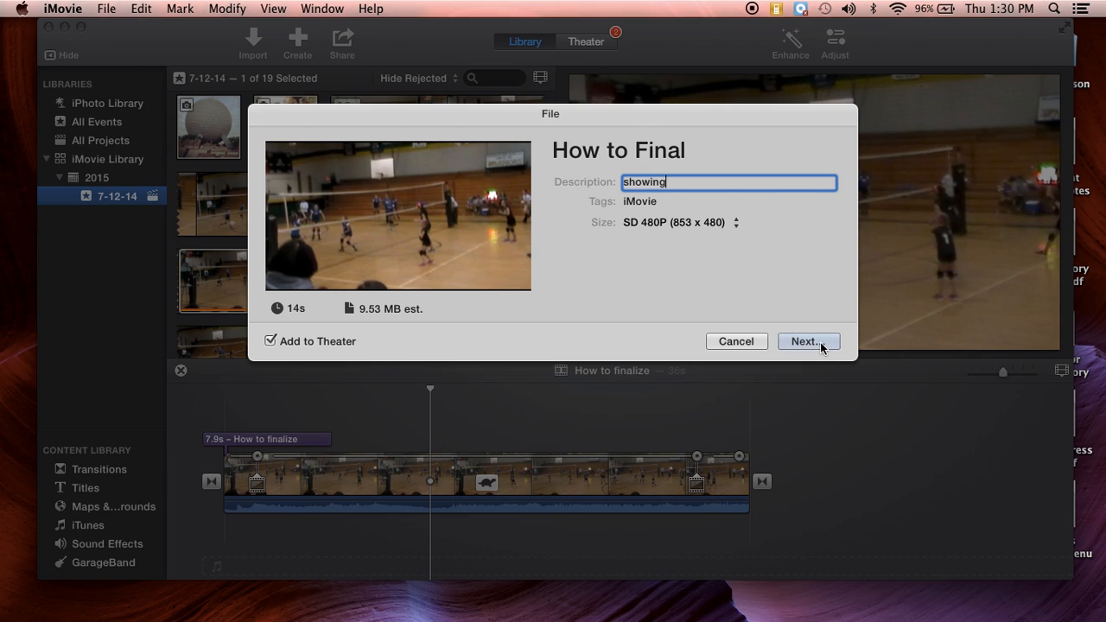
Save the 'How to Final' export to the Desktop
{"action": "left_click", "coordinate": [805, 340]}
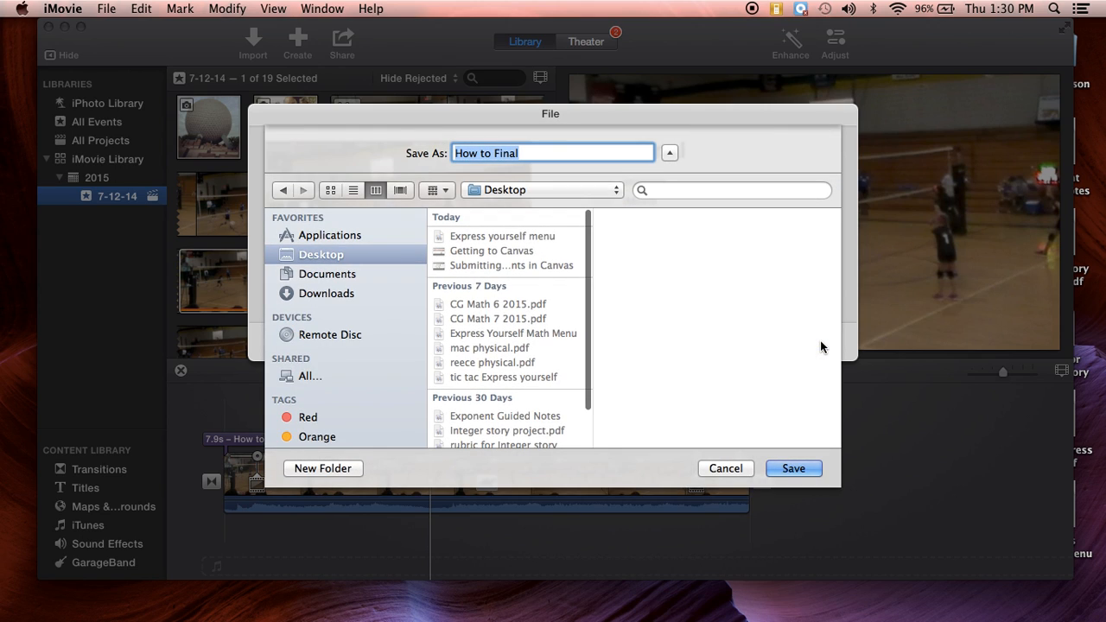
{"action": "mouse_move", "coordinate": [490, 142]}
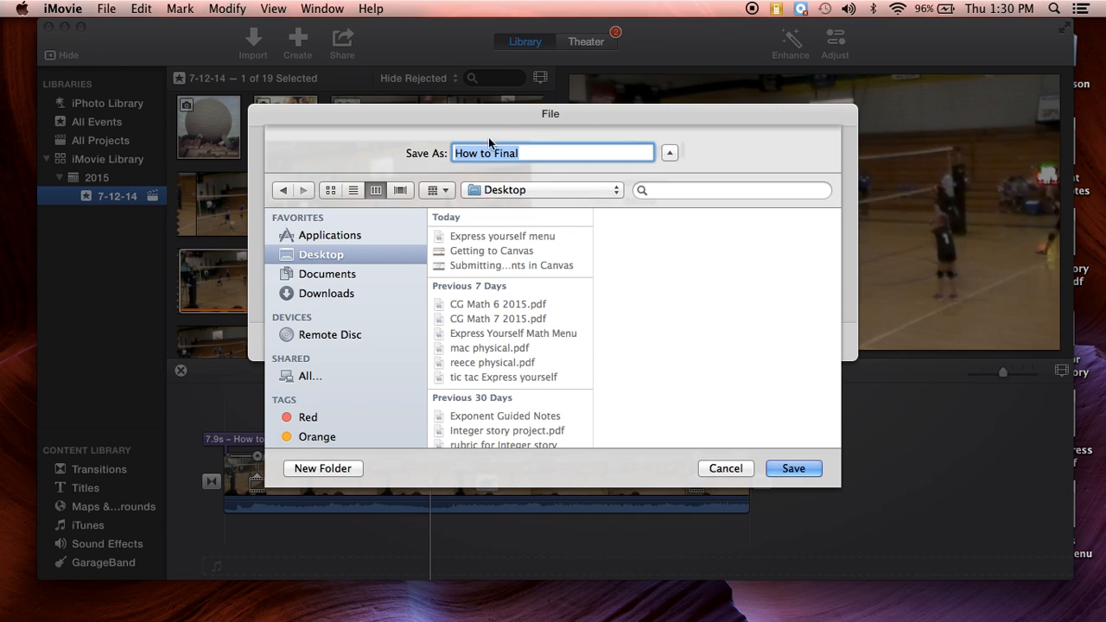
{"action": "mouse_move", "coordinate": [561, 195]}
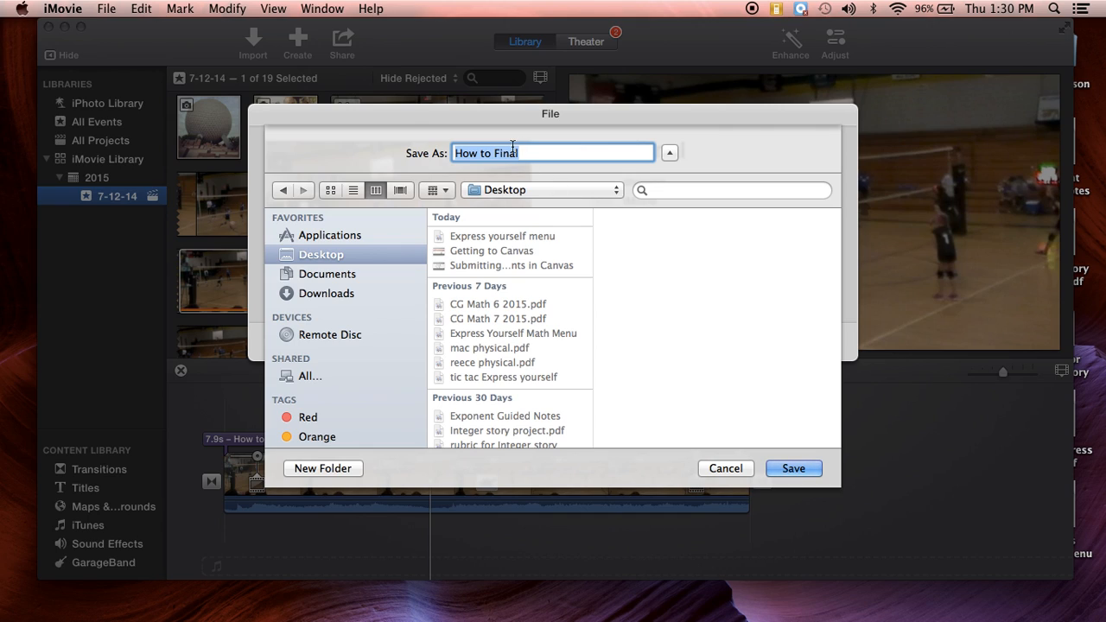
{"action": "left_click", "coordinate": [793, 468]}
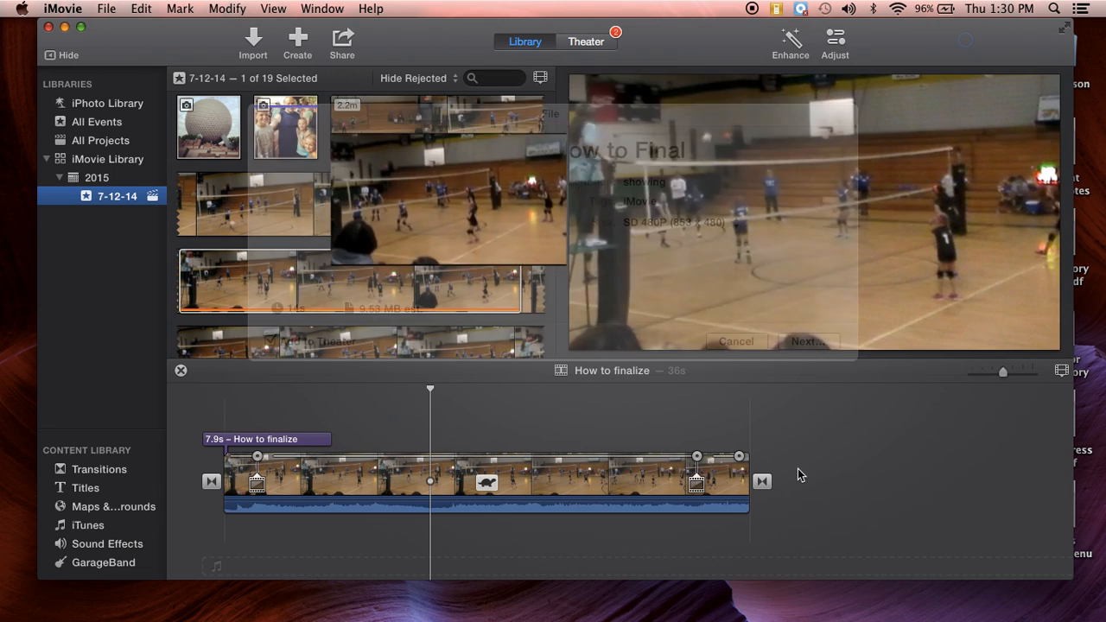
Check the export progress, then minimize the iMovie window
{"action": "left_click", "coordinate": [736, 340]}
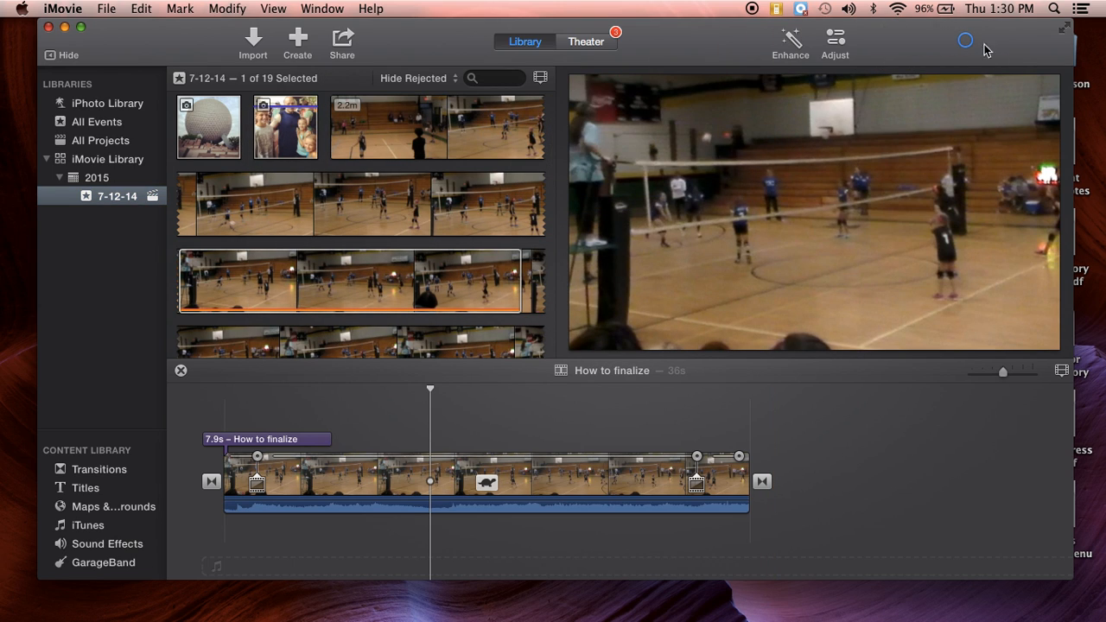
{"action": "mouse_move", "coordinate": [972, 22]}
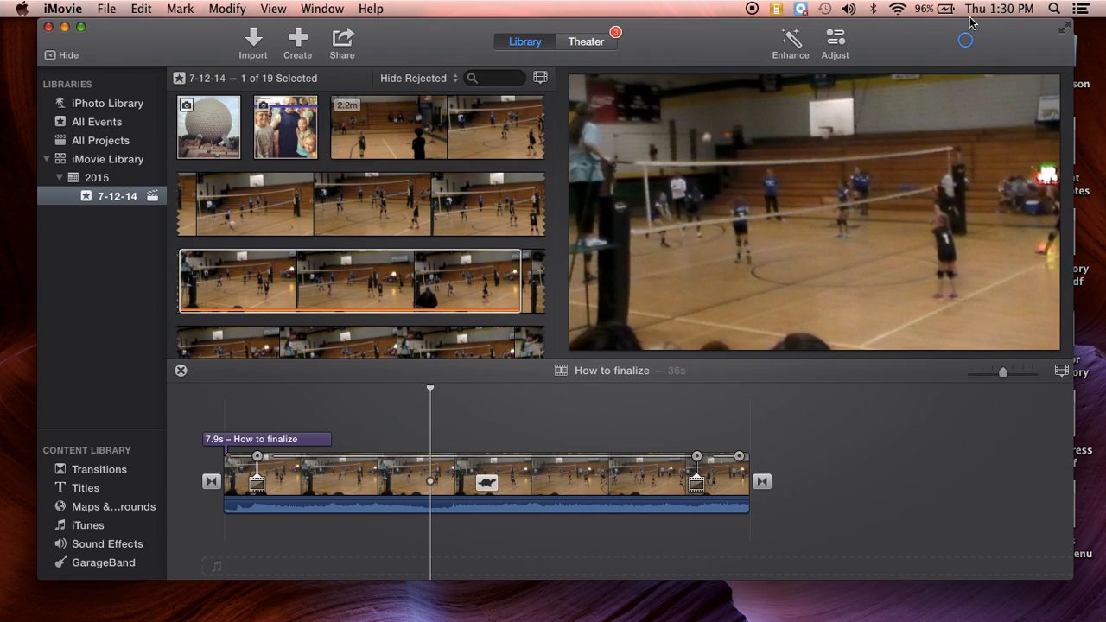
{"action": "mouse_move", "coordinate": [941, 40]}
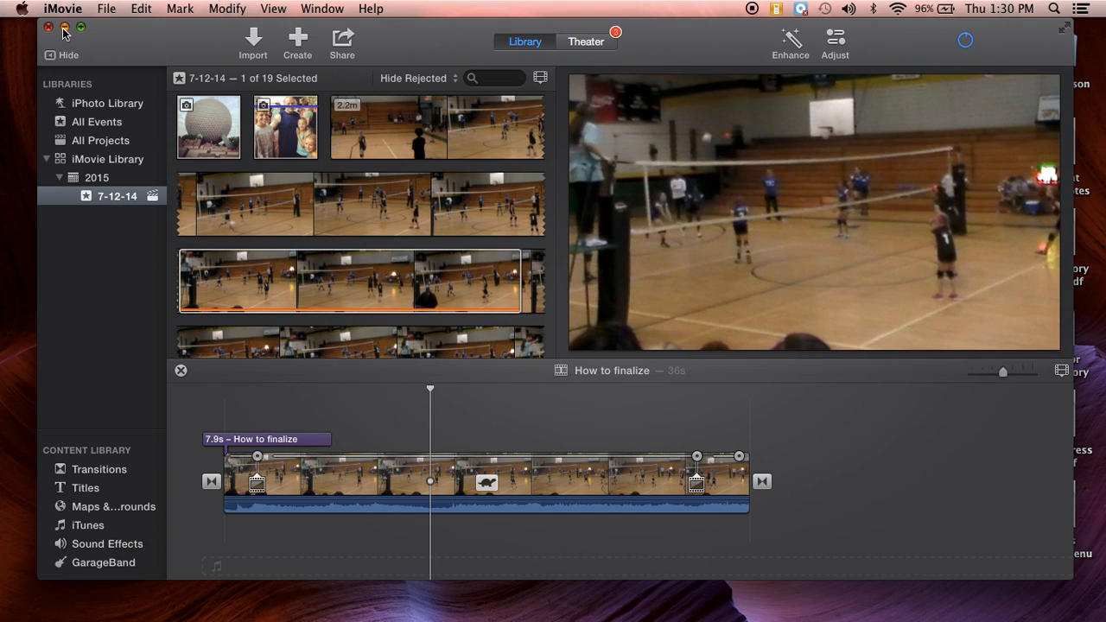
{"action": "left_click", "coordinate": [65, 27]}
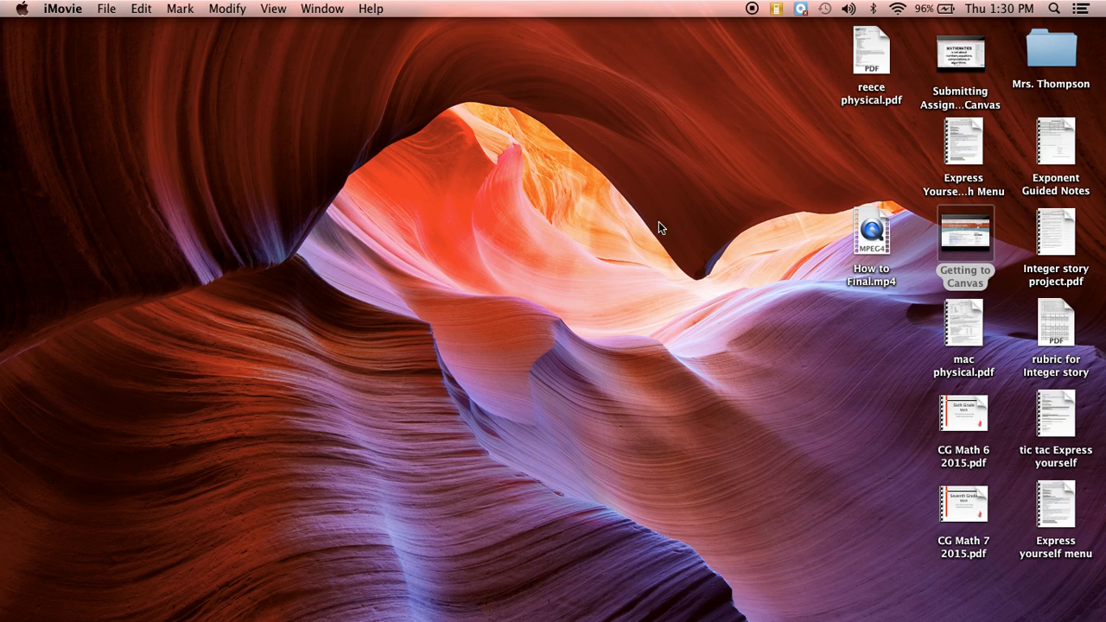
{"action": "mouse_move", "coordinate": [878, 259]}
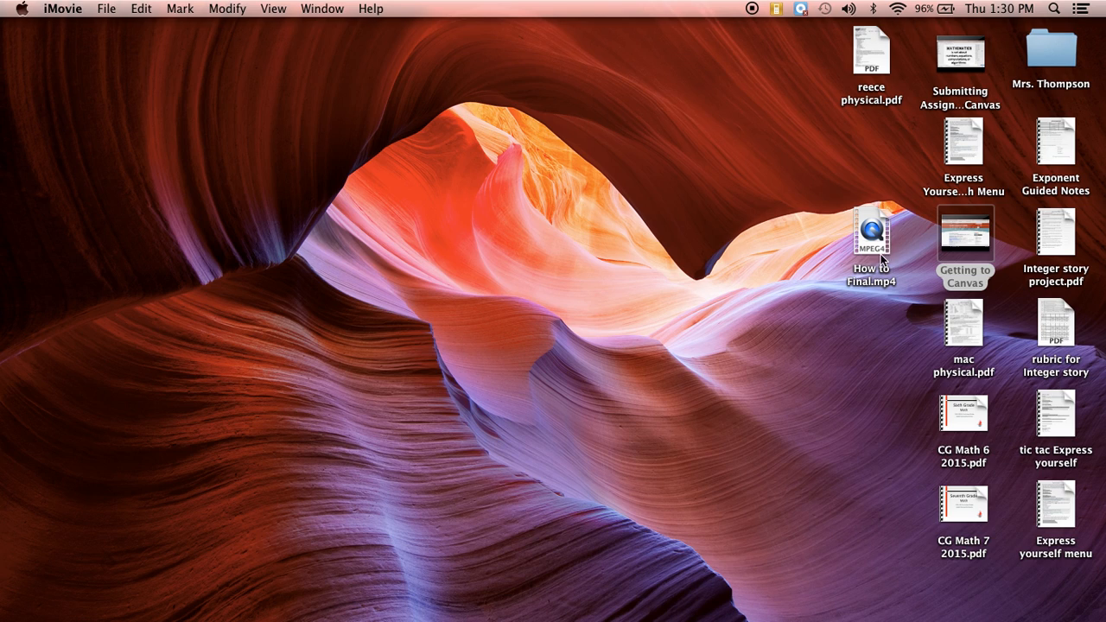
{"action": "mouse_move", "coordinate": [872, 245]}
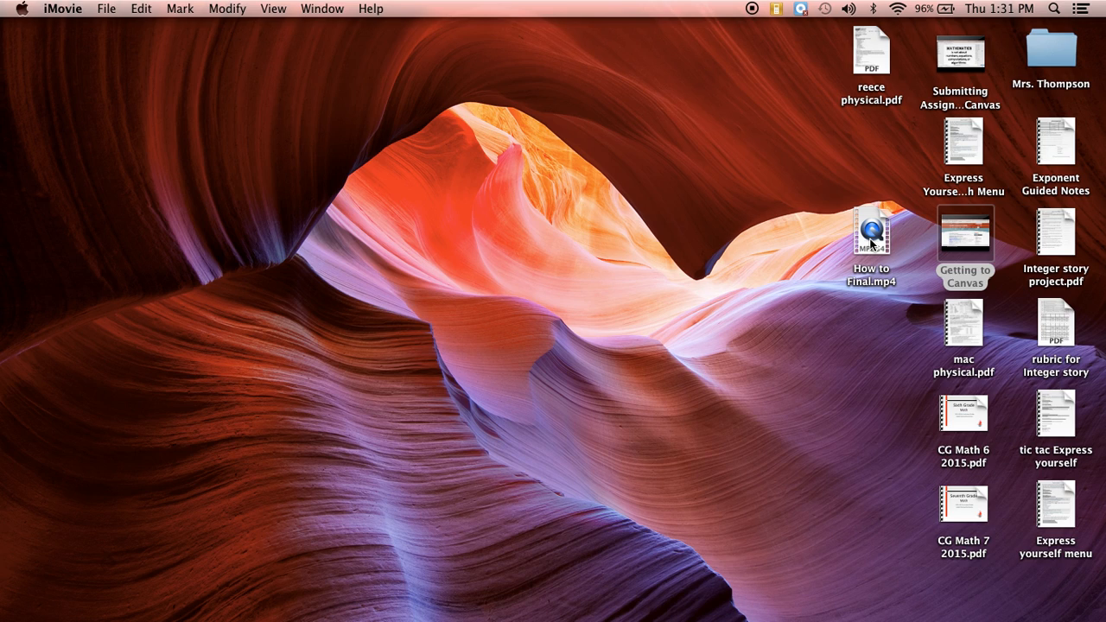
{"action": "mouse_move", "coordinate": [795, 335]}
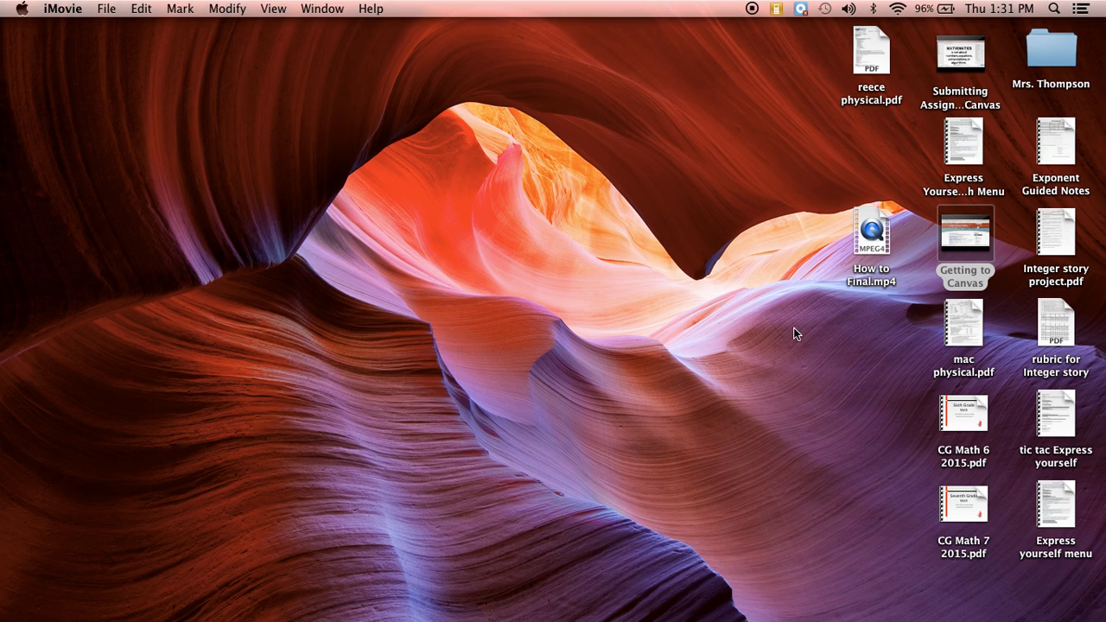
{"action": "mouse_move", "coordinate": [909, 24]}
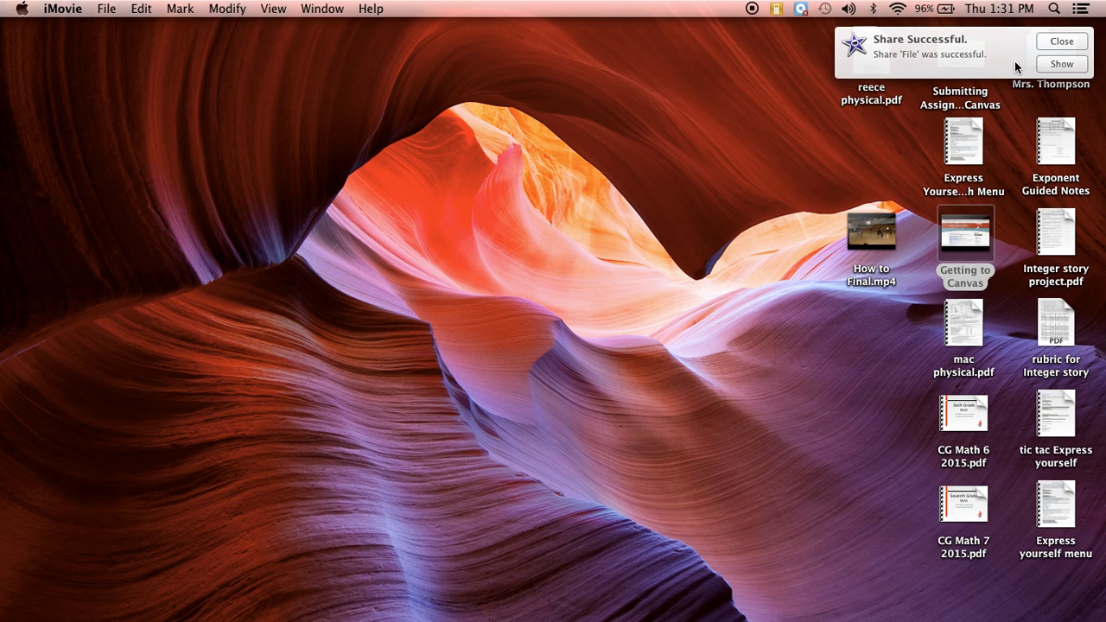
{"action": "mouse_move", "coordinate": [847, 86]}
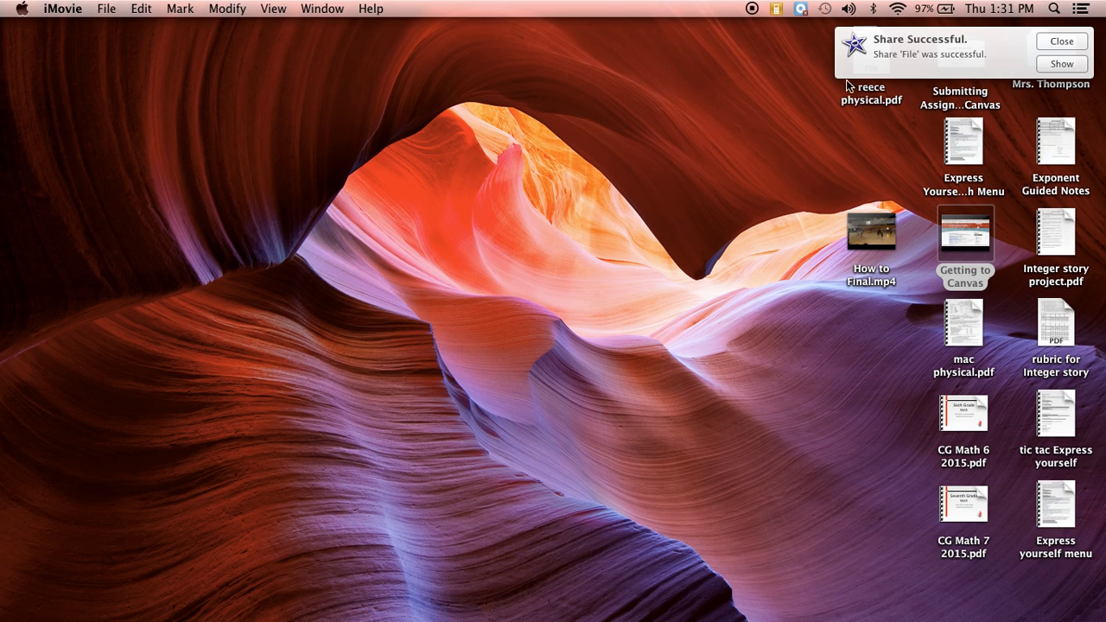
{"action": "mouse_move", "coordinate": [1005, 44]}
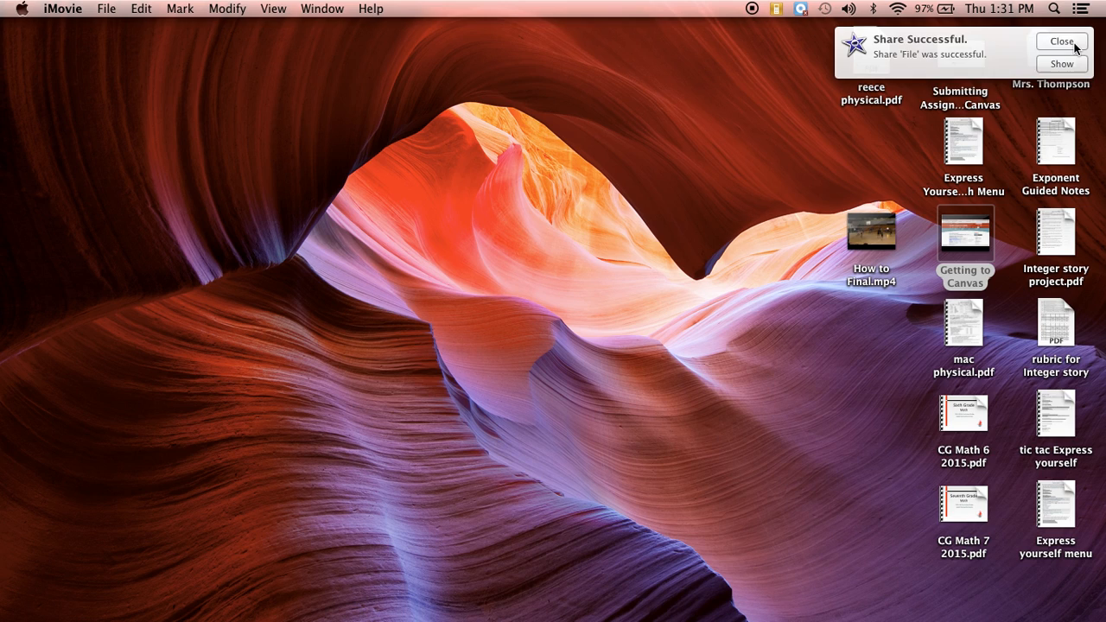
Dismiss the Share Successful notice once How to Final.mp4 finishes exporting
{"action": "left_click", "coordinate": [1061, 42]}
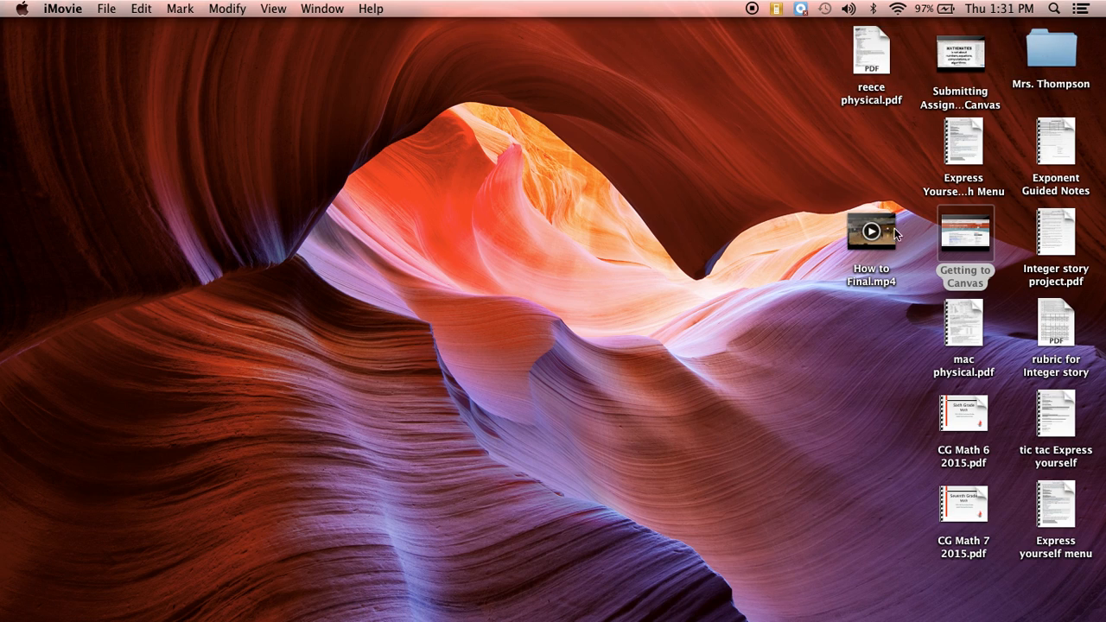
{"action": "mouse_move", "coordinate": [845, 241]}
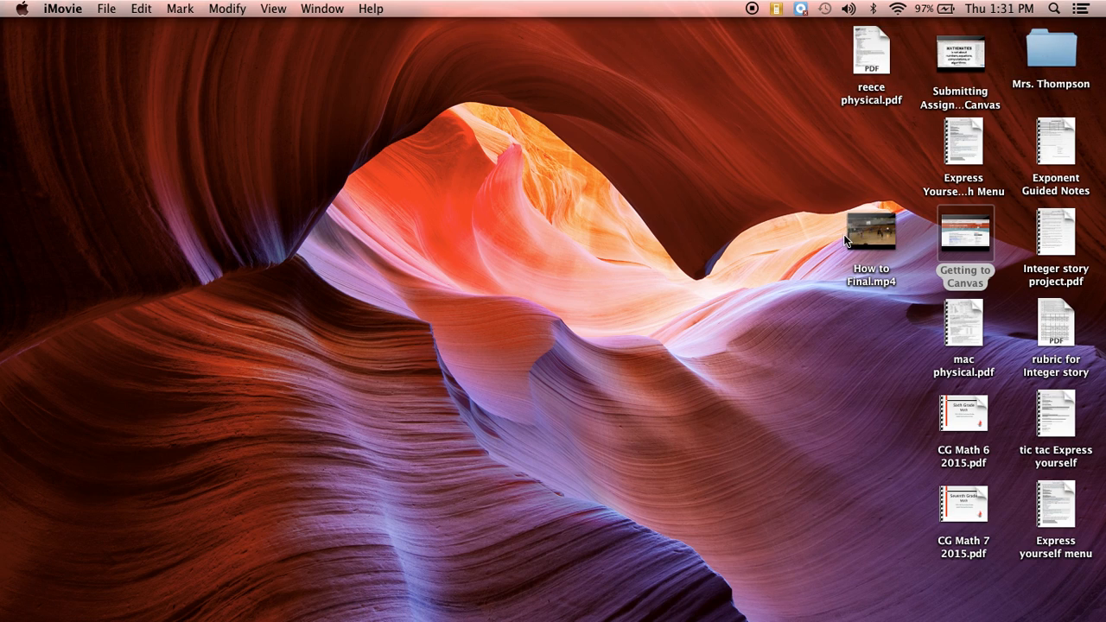
{"action": "mouse_move", "coordinate": [881, 248]}
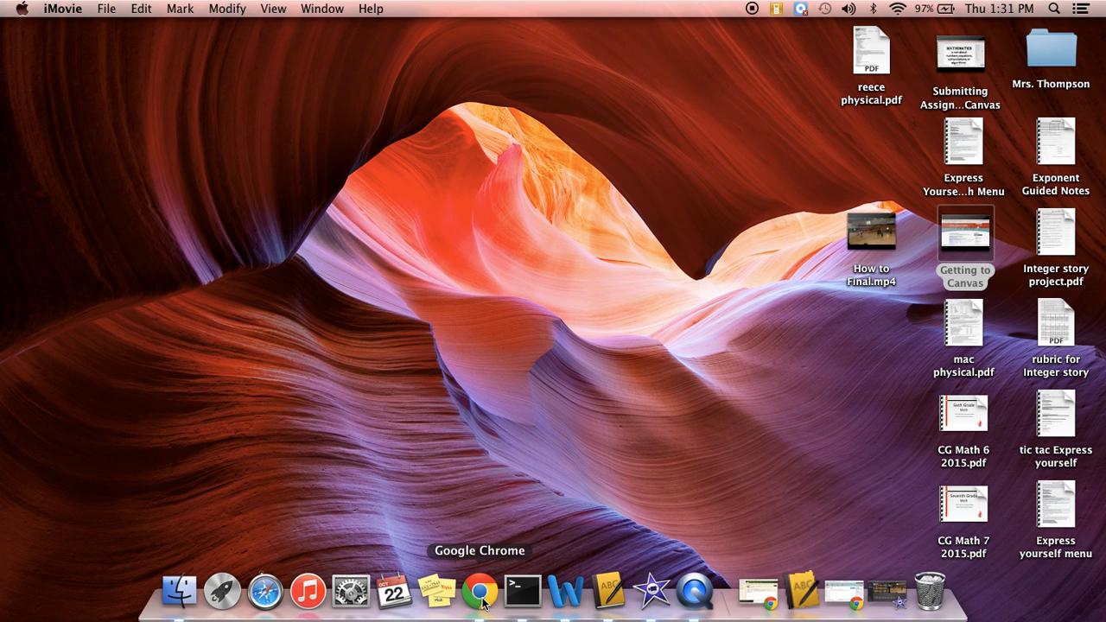
Switch to Chrome and start re-submitting the Canvas Dessert assignment
{"action": "left_click", "coordinate": [470, 592]}
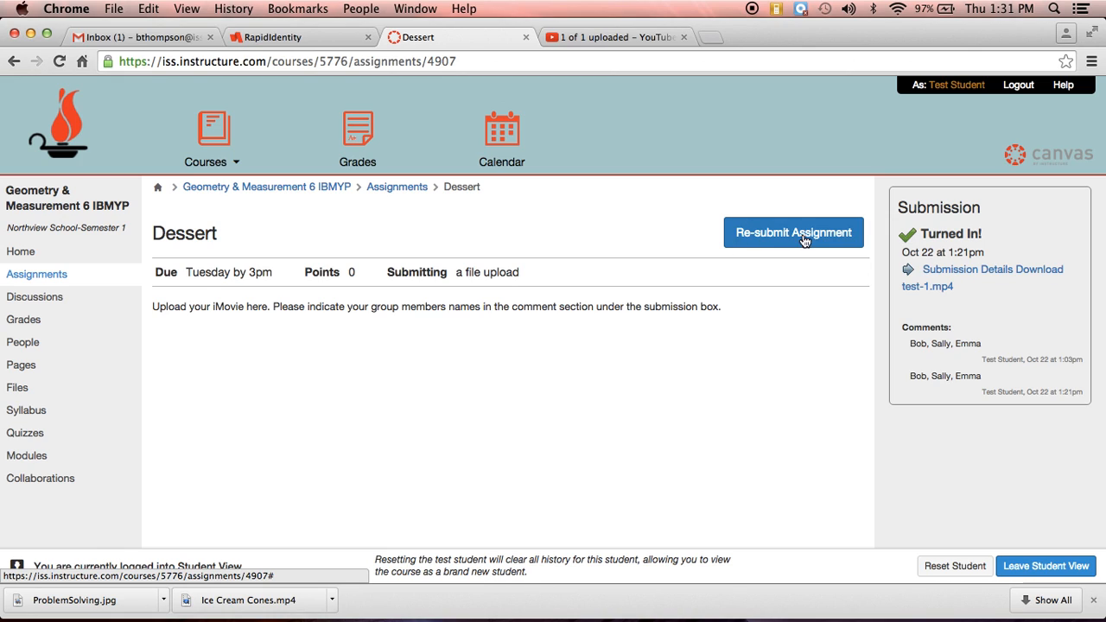
{"action": "mouse_move", "coordinate": [771, 237]}
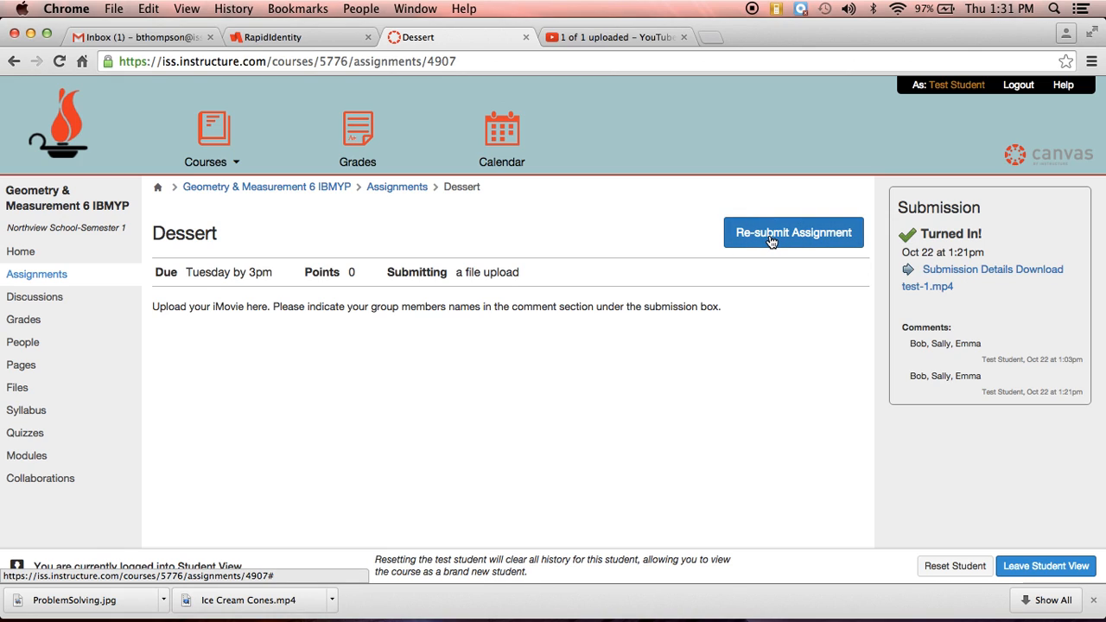
{"action": "left_click", "coordinate": [793, 233]}
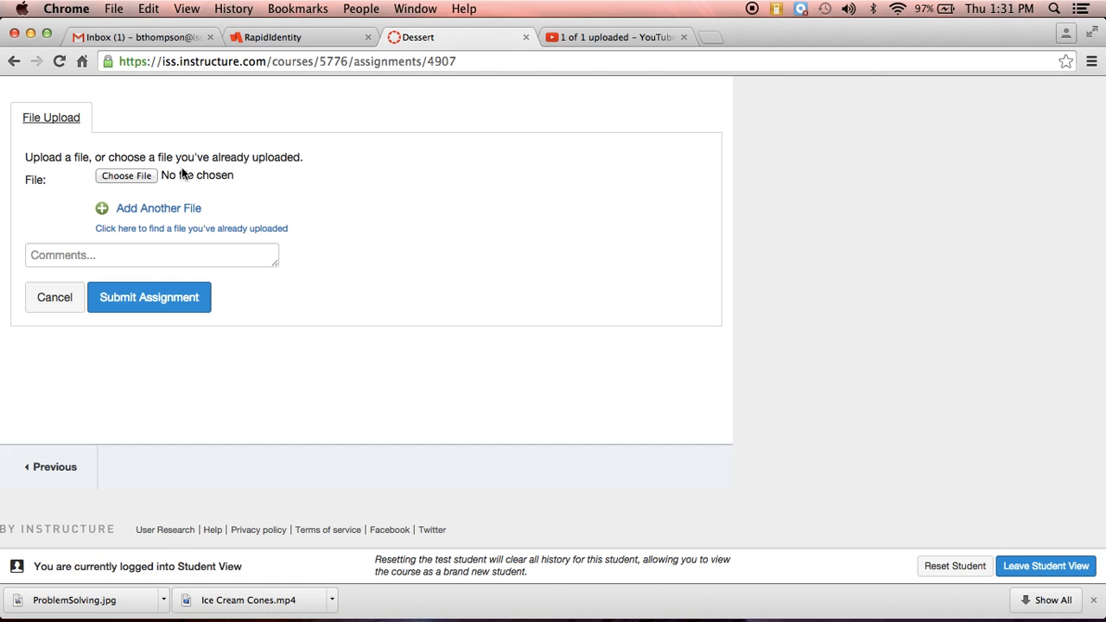
In the file chooser, search 'how to final', then go back to the Desktop folder
{"action": "left_click", "coordinate": [126, 176]}
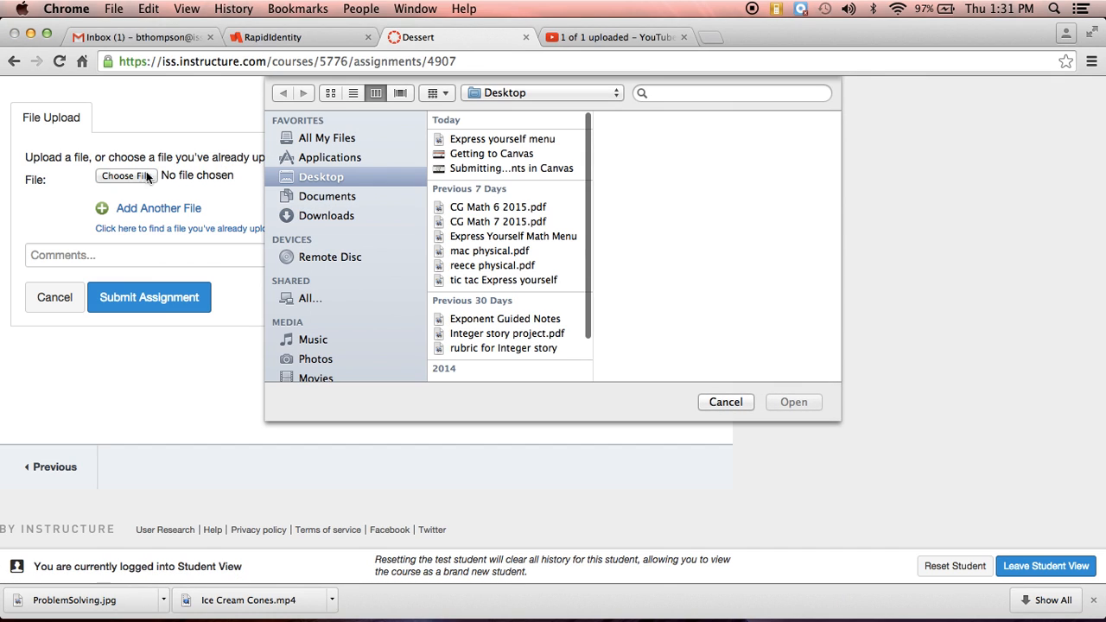
{"action": "mouse_move", "coordinate": [371, 179]}
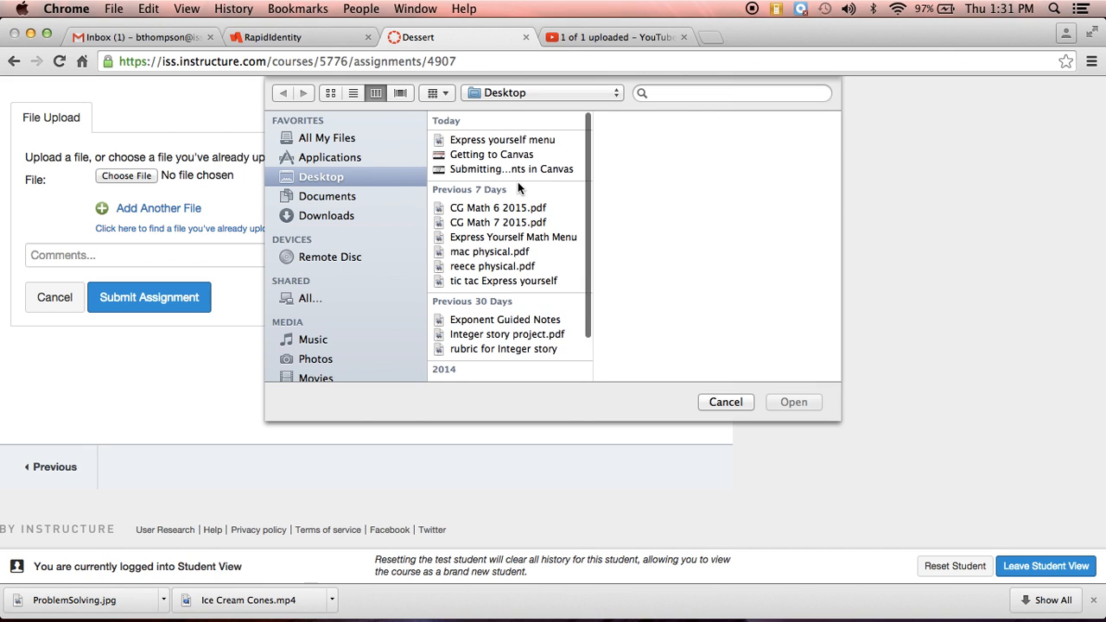
{"action": "scroll", "scroll_direction": "down", "scroll_amount": 3}
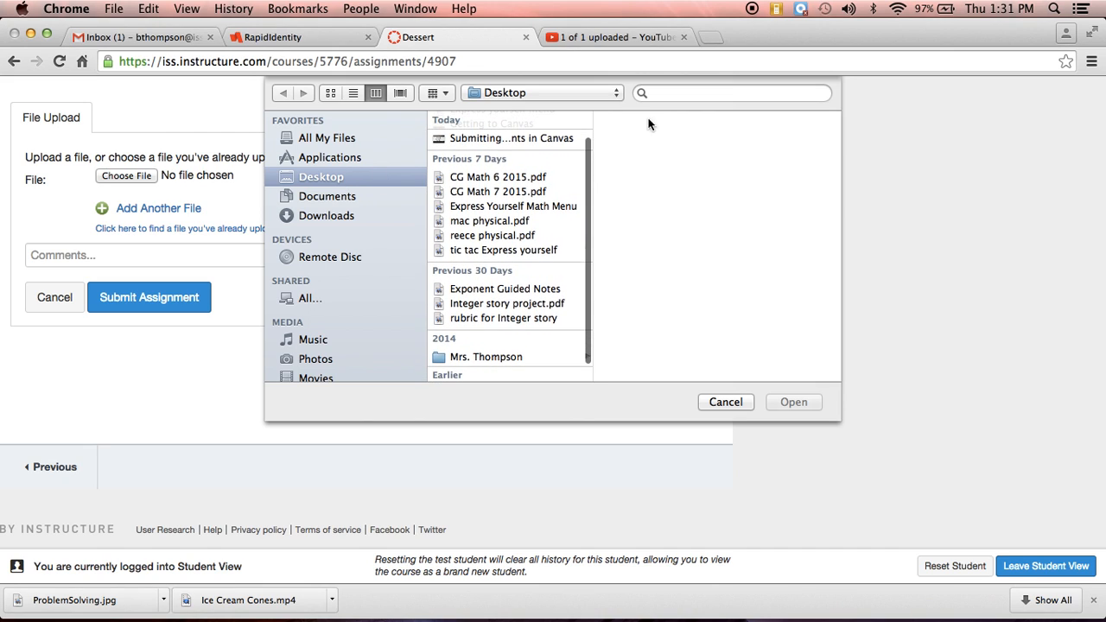
{"action": "type", "text": "ho"}
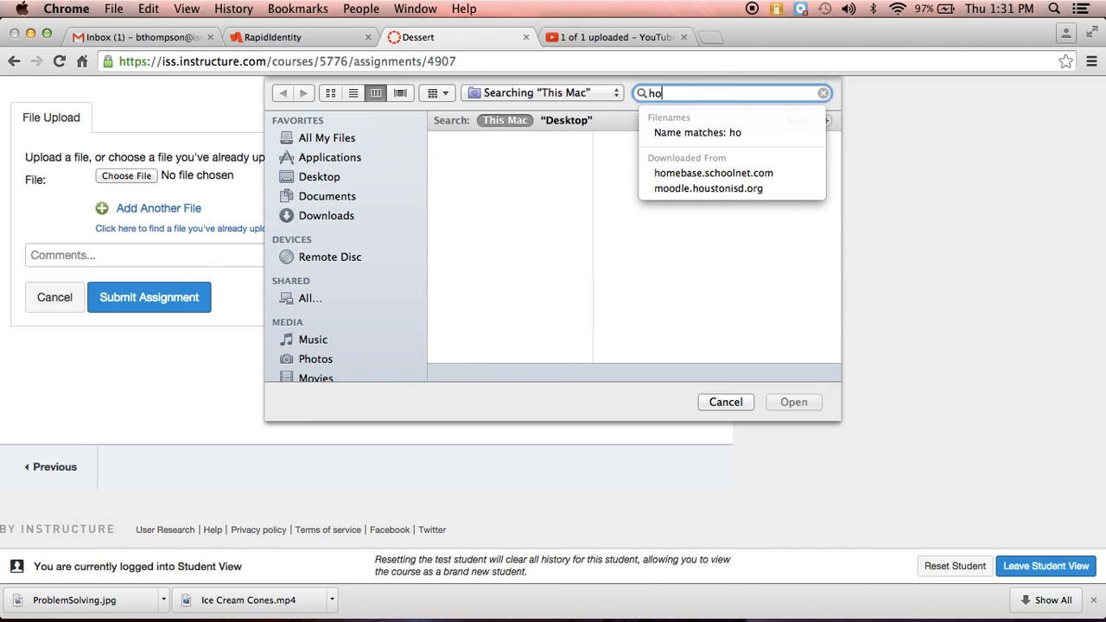
{"action": "type", "text": "w"}
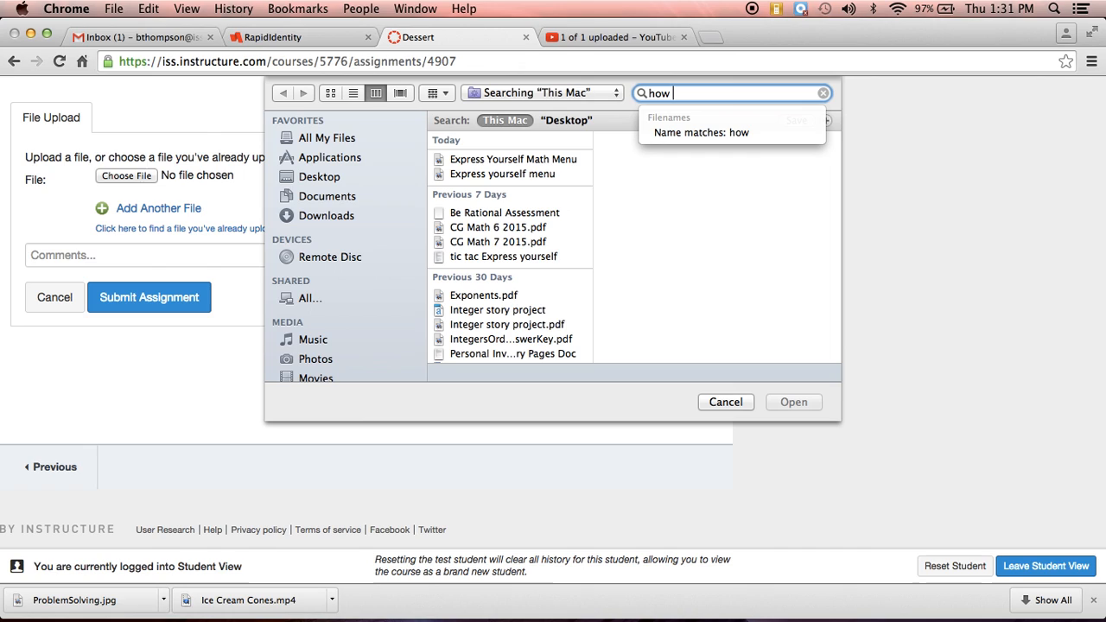
{"action": "type", "text": "to"}
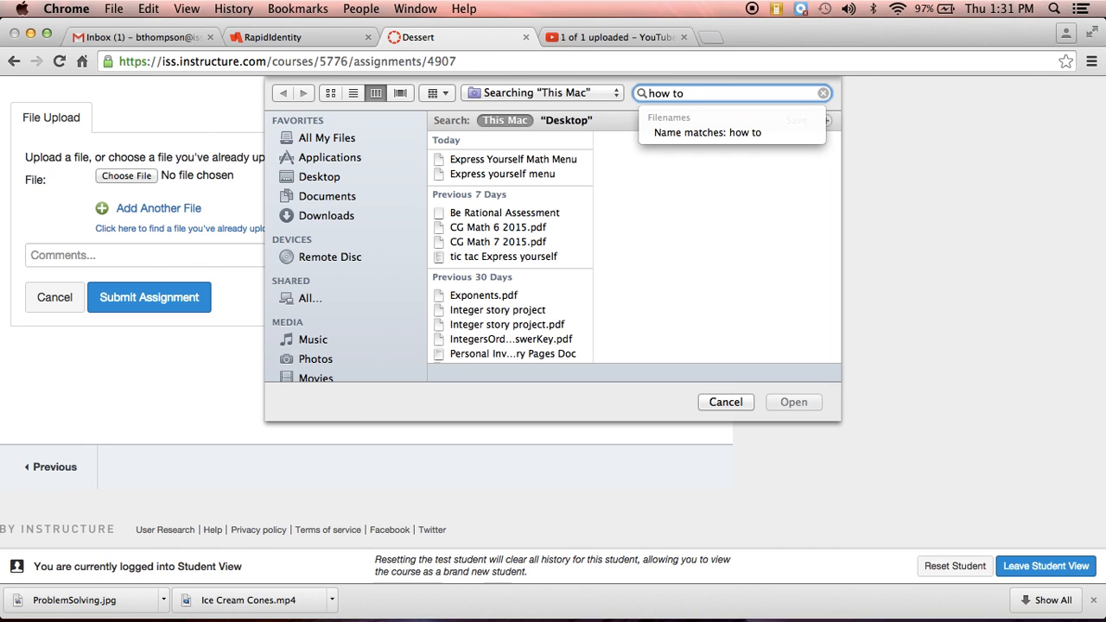
{"action": "type", "text": "final"}
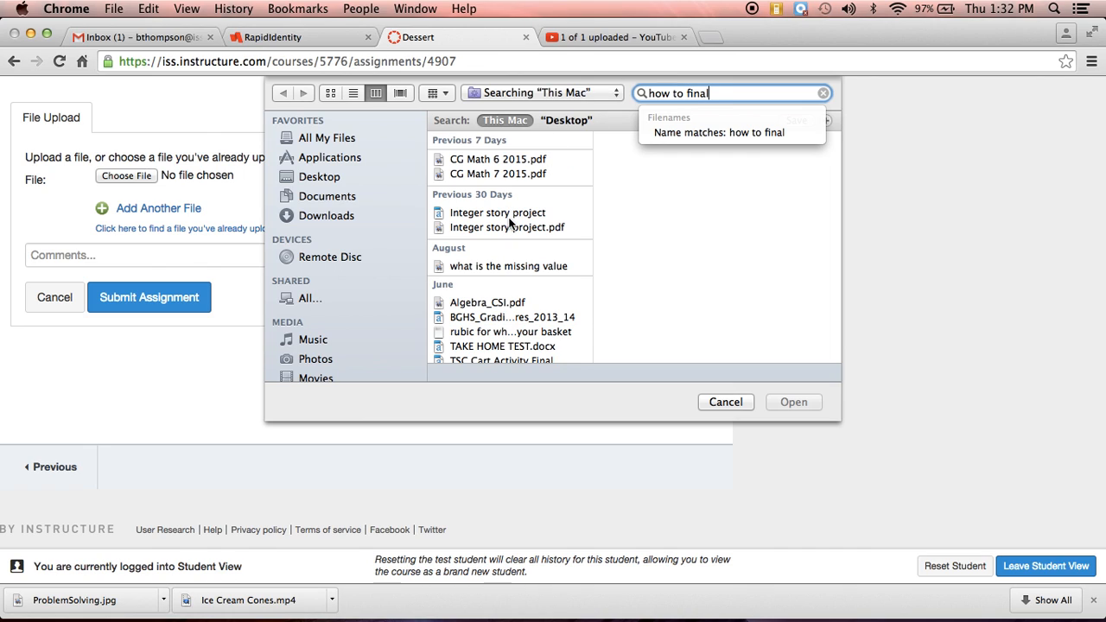
{"action": "scroll", "scroll_direction": "down", "scroll_amount": 3}
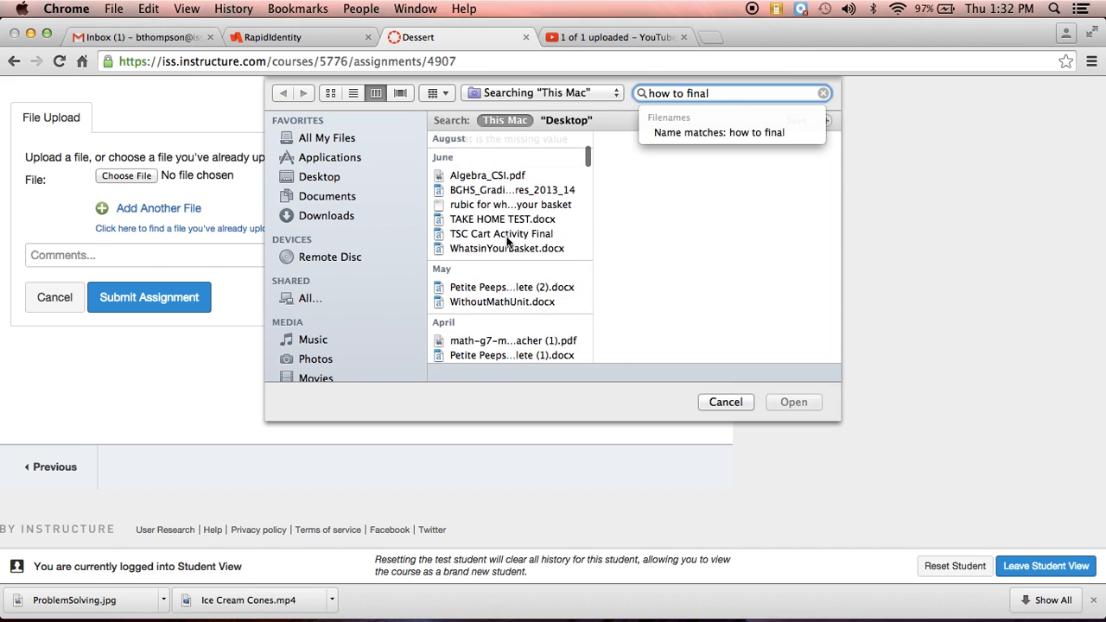
{"action": "scroll", "scroll_direction": "up", "scroll_amount": 3}
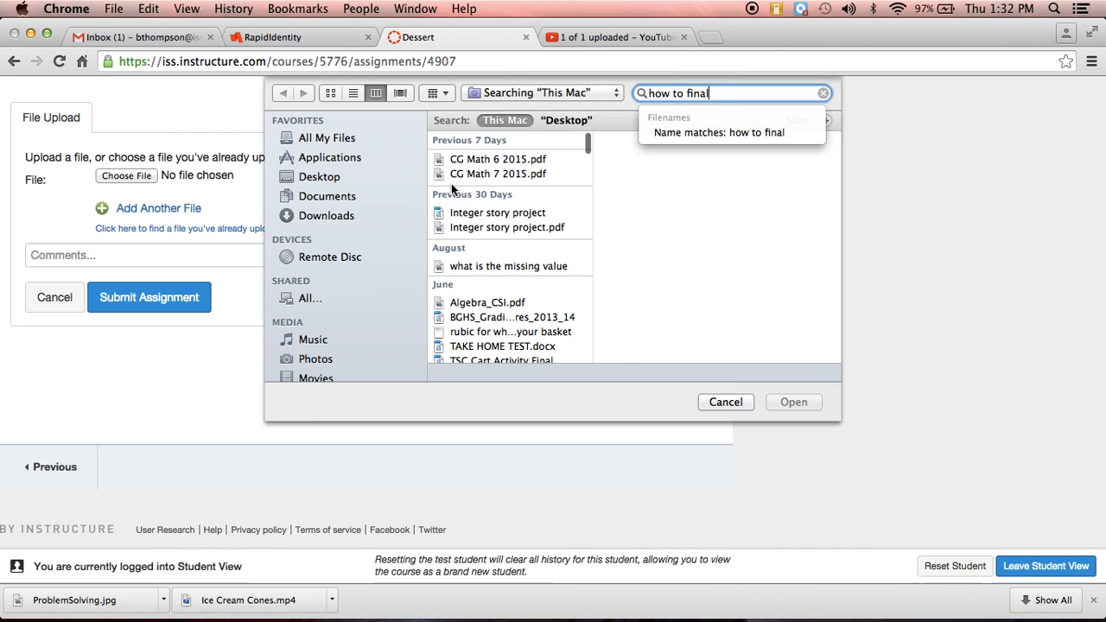
{"action": "left_click", "coordinate": [321, 176]}
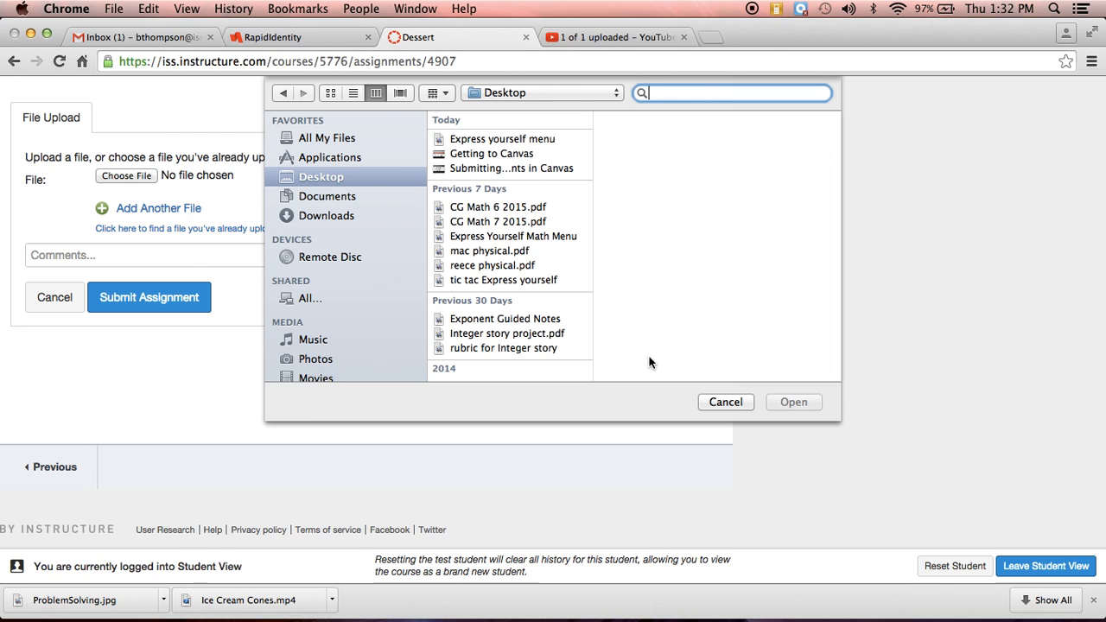
Attach Getting to Canvas.mov from the Desktop to the upload form
{"action": "left_click", "coordinate": [491, 153]}
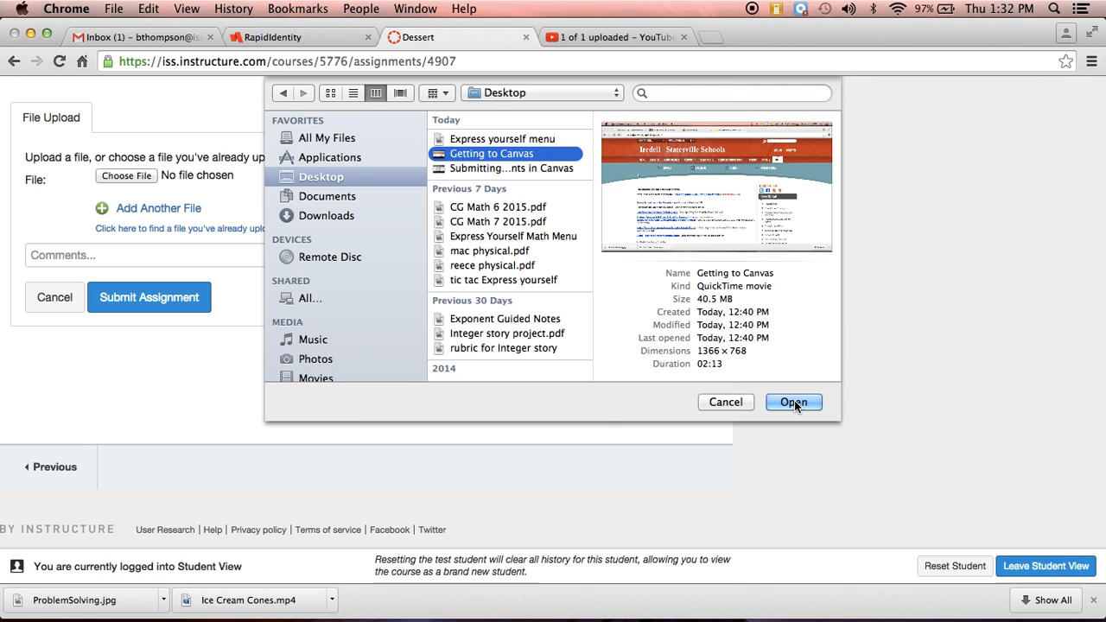
{"action": "left_click", "coordinate": [793, 402]}
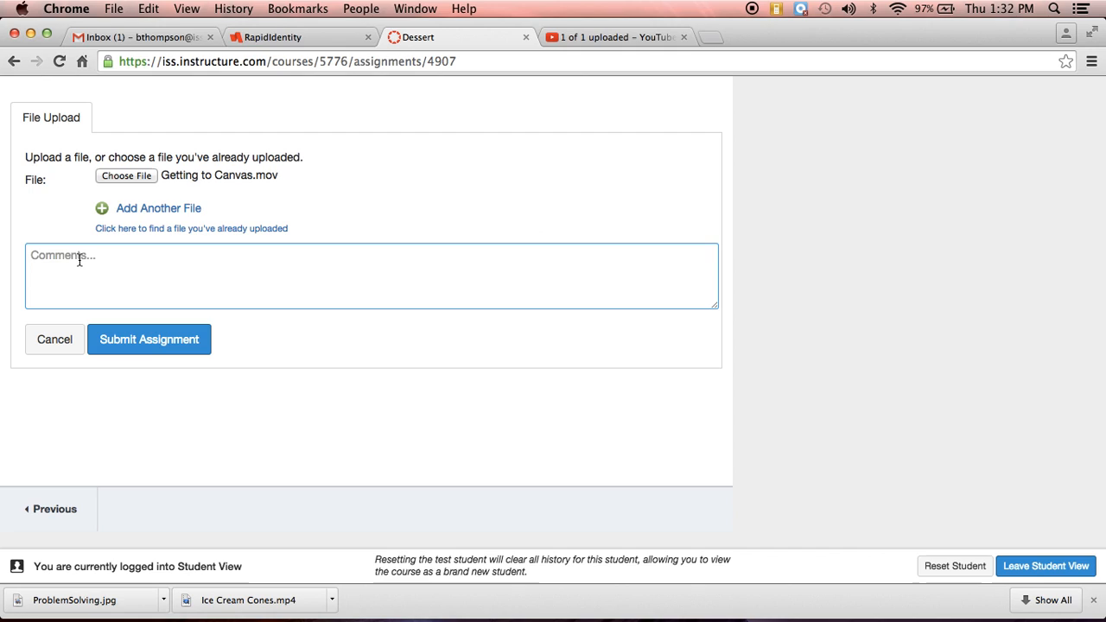
Comment 'Bob, Sally, Emma' and submit the Dessert assignment with the movie
{"action": "type", "text": "Bob,"}
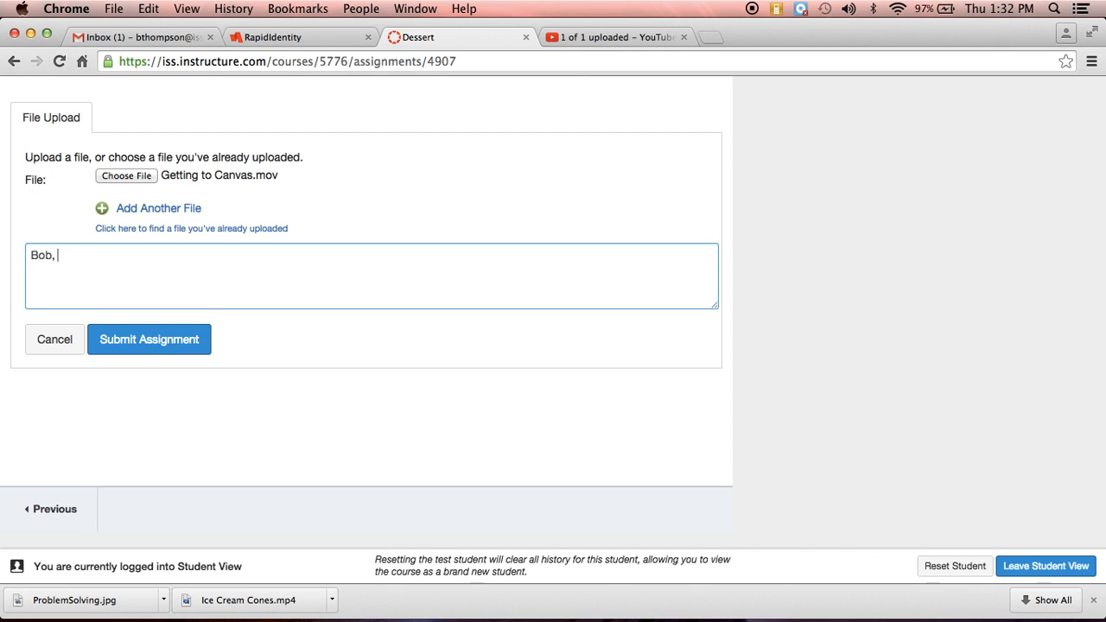
{"action": "type", "text": "Sally"}
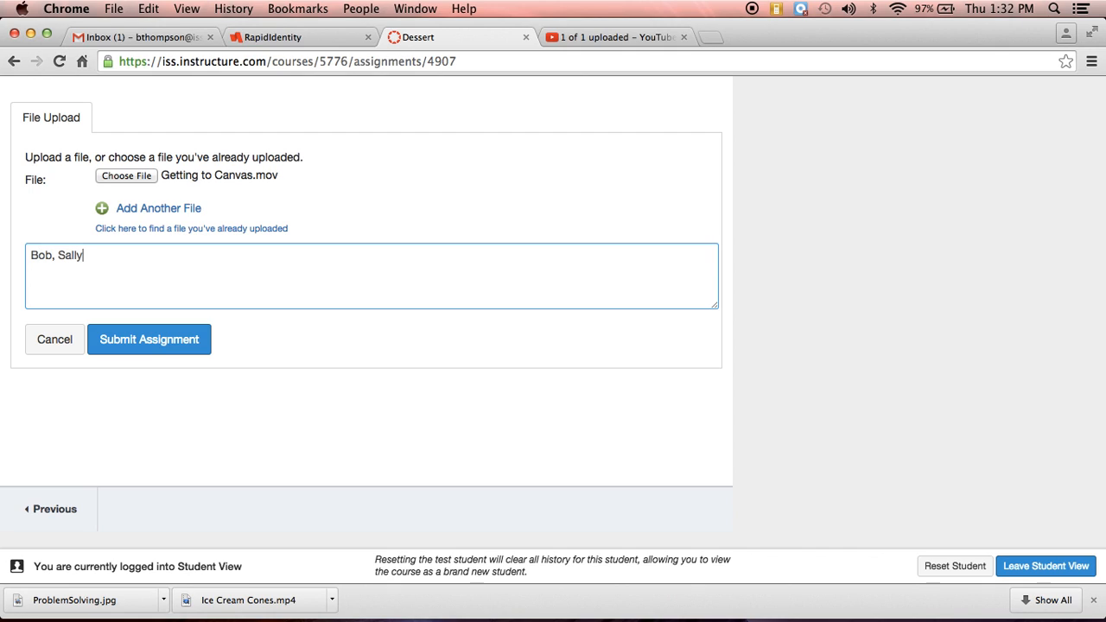
{"action": "type", "text": ", Em"}
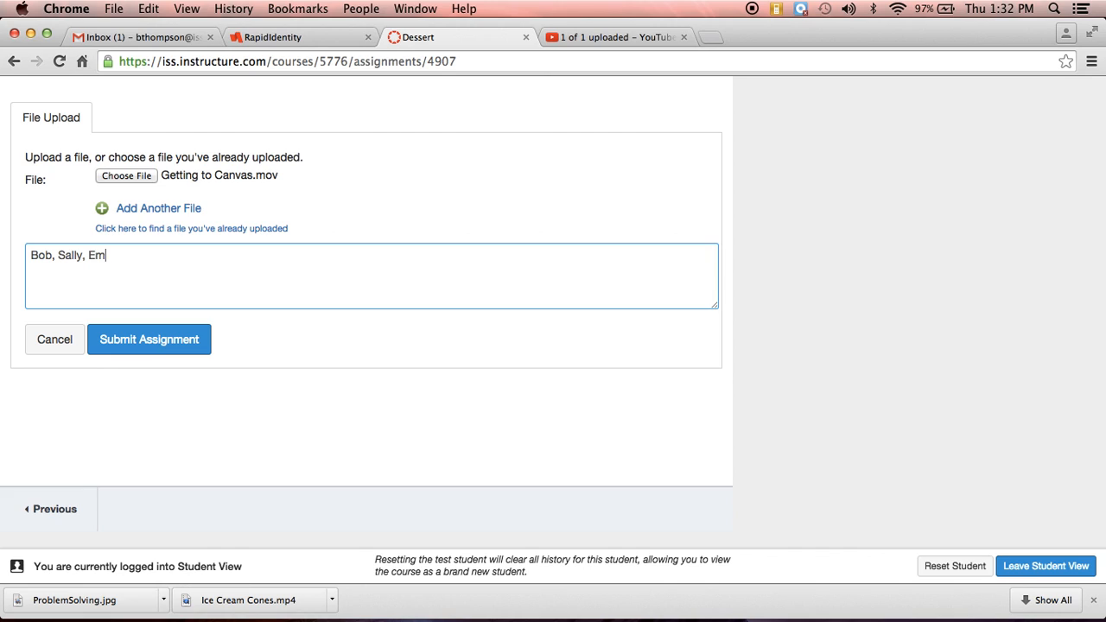
{"action": "left_click", "coordinate": [149, 338]}
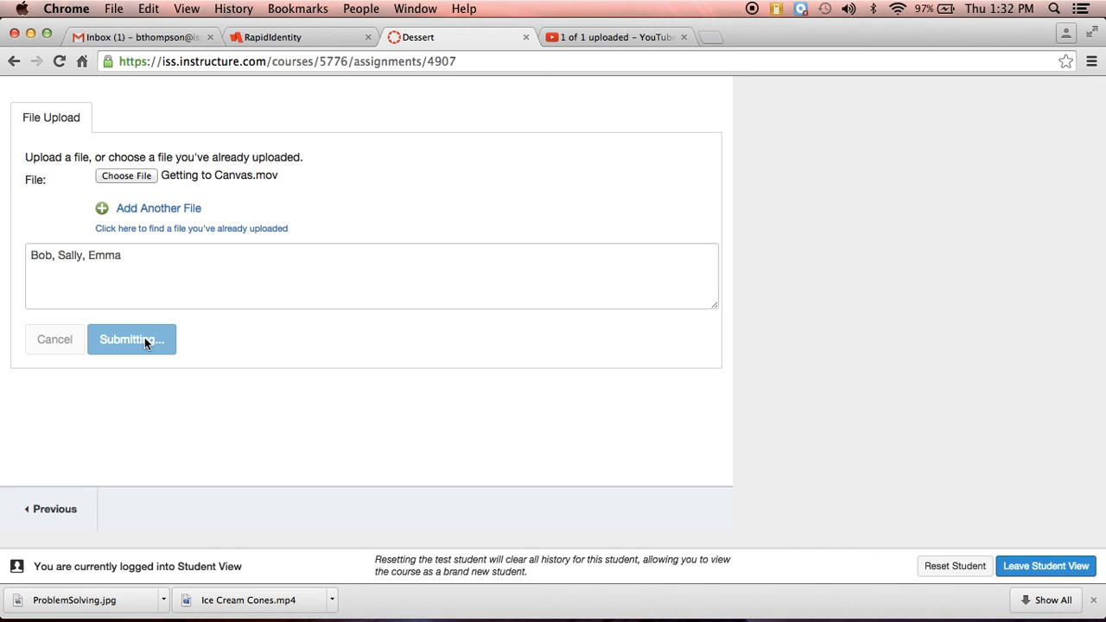
{"action": "left_click", "coordinate": [131, 338]}
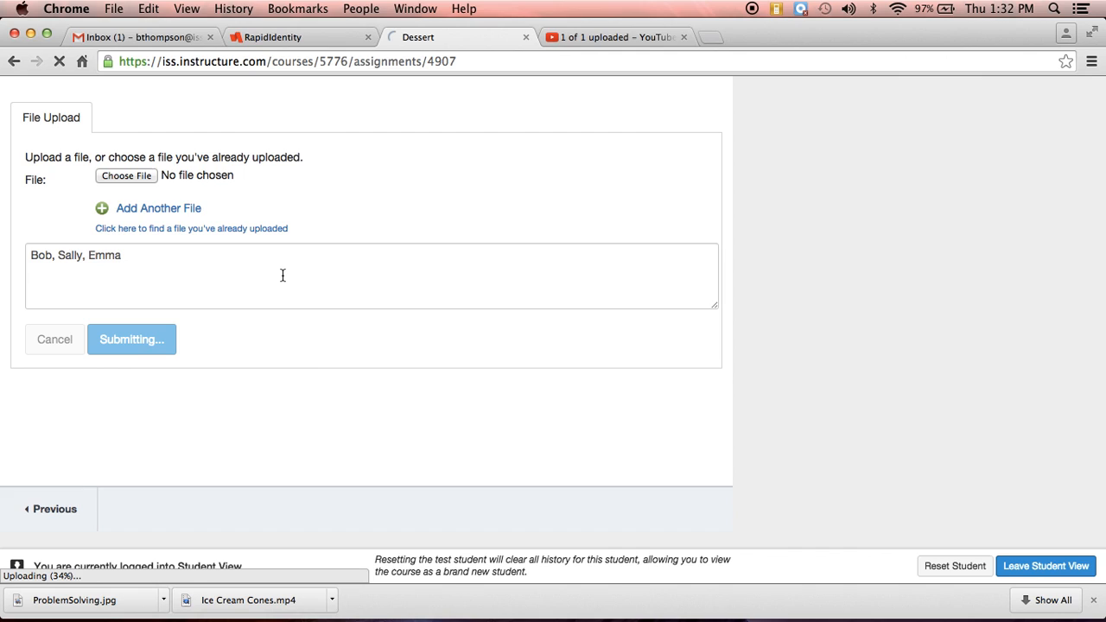
{"action": "mouse_move", "coordinate": [751, 227]}
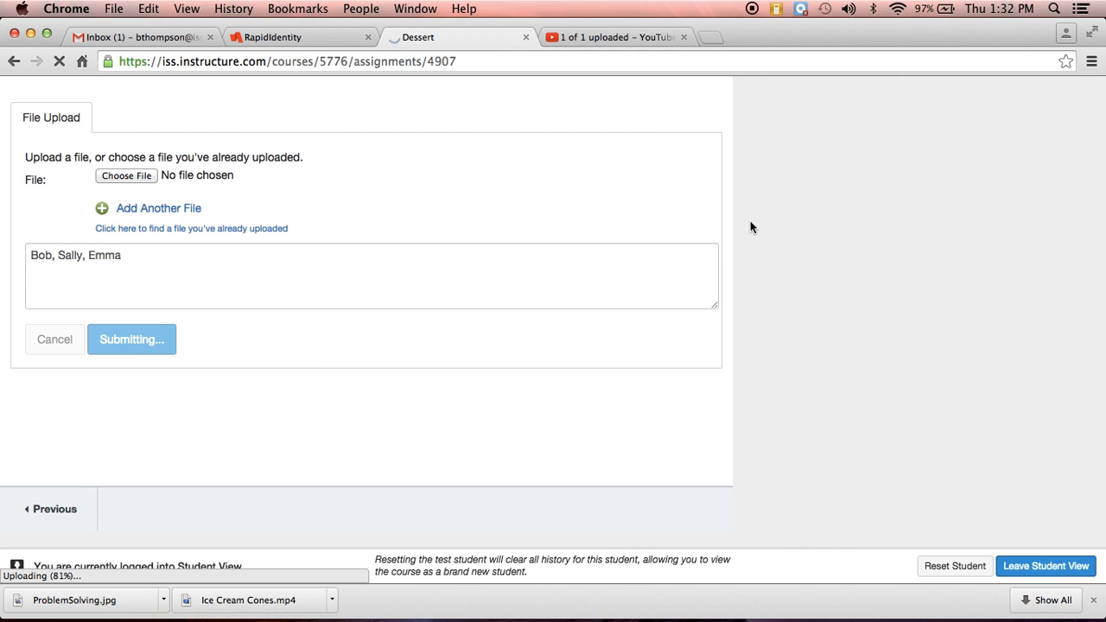
{"action": "mouse_move", "coordinate": [764, 151]}
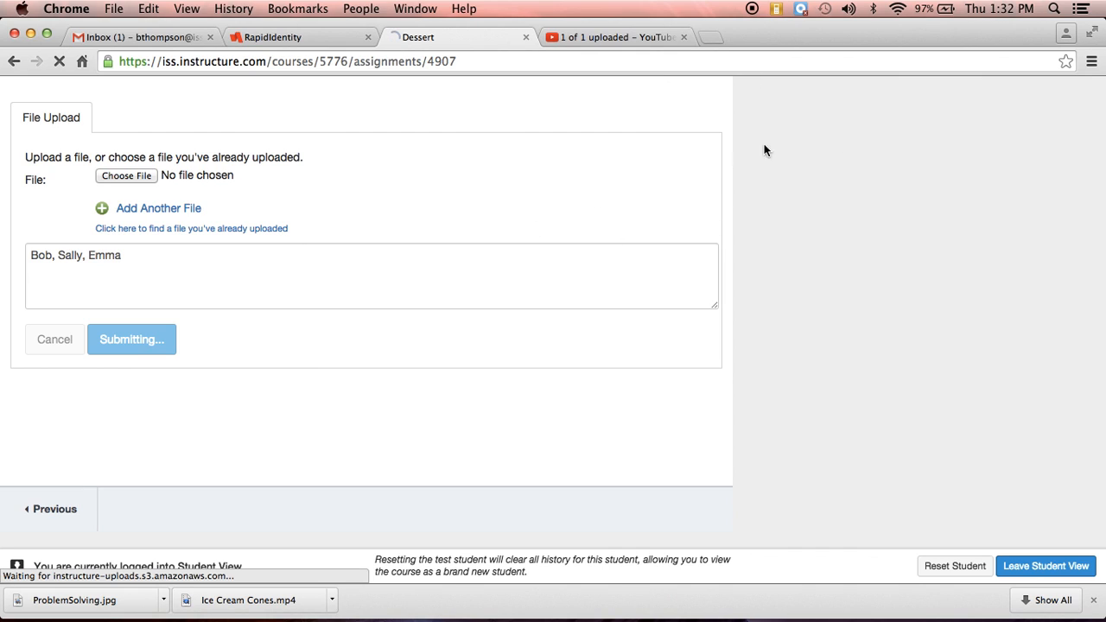
{"action": "mouse_move", "coordinate": [851, 96]}
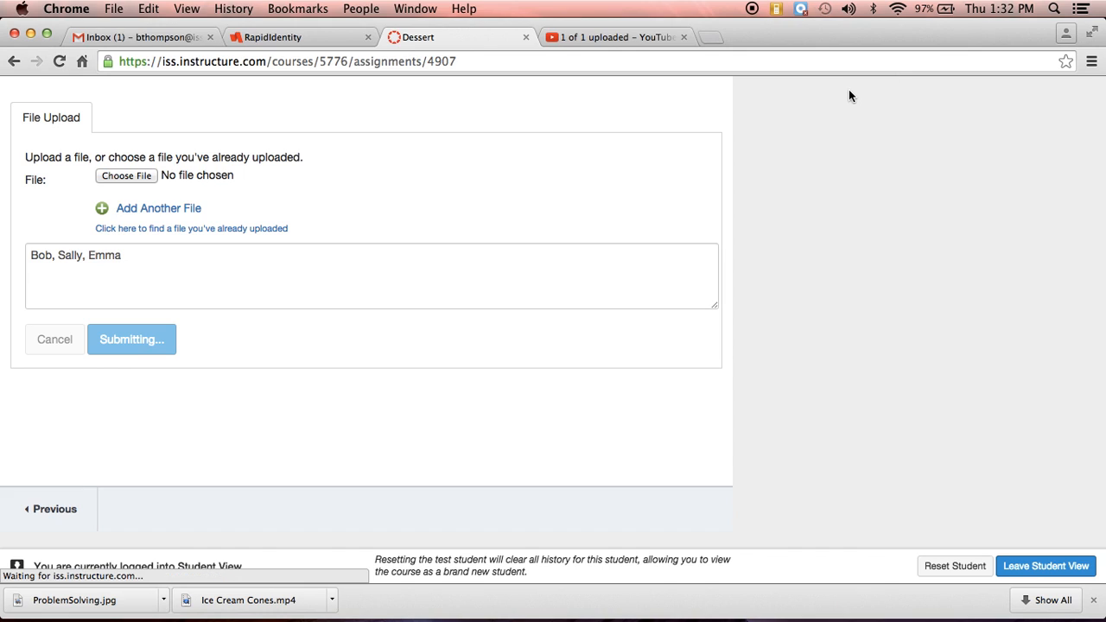
{"action": "left_click", "coordinate": [131, 338]}
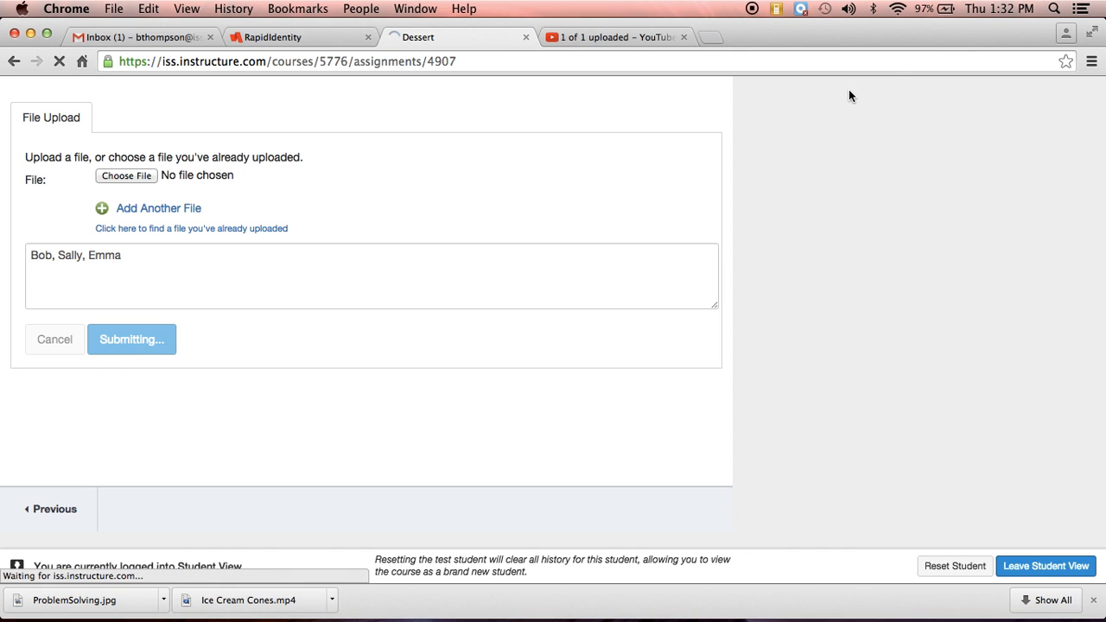
{"action": "left_click", "coordinate": [131, 338]}
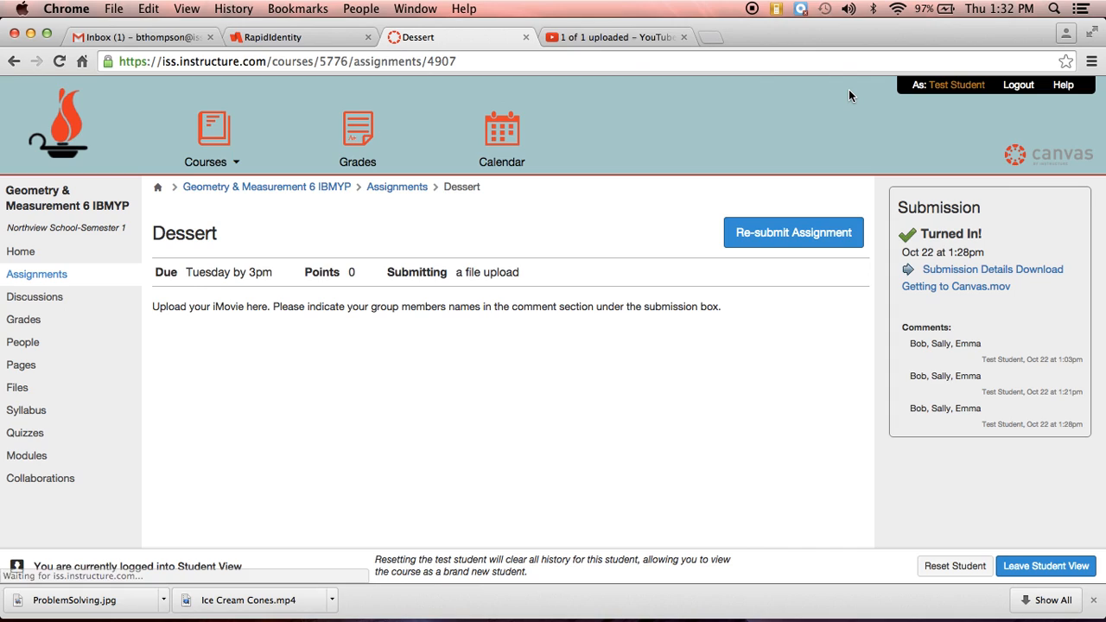
{"action": "mouse_move", "coordinate": [969, 337]}
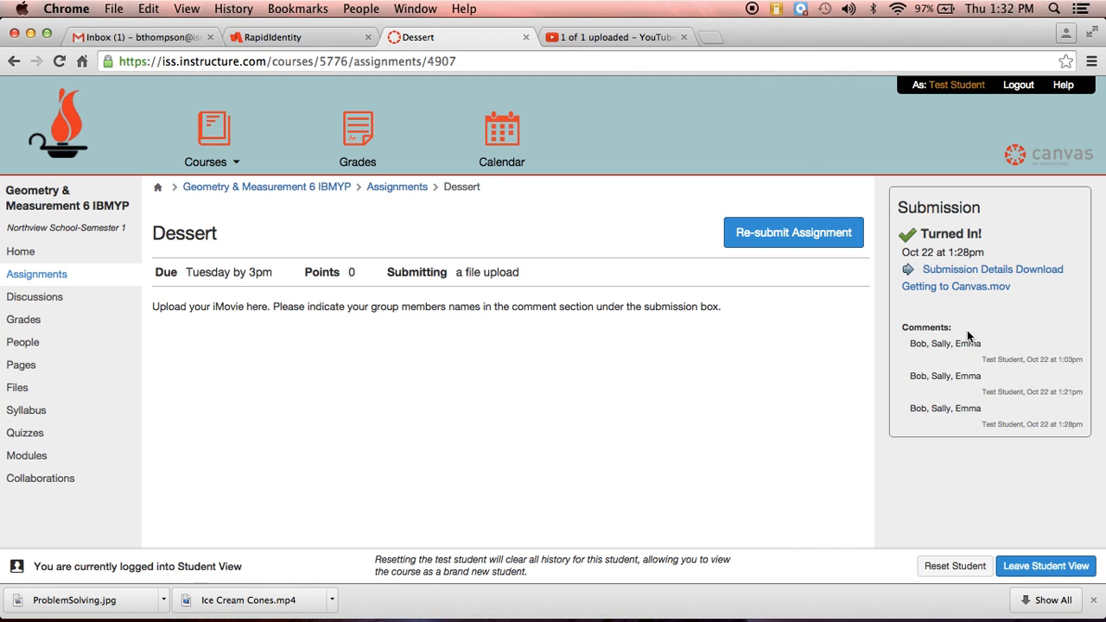
{"action": "mouse_move", "coordinate": [992, 448]}
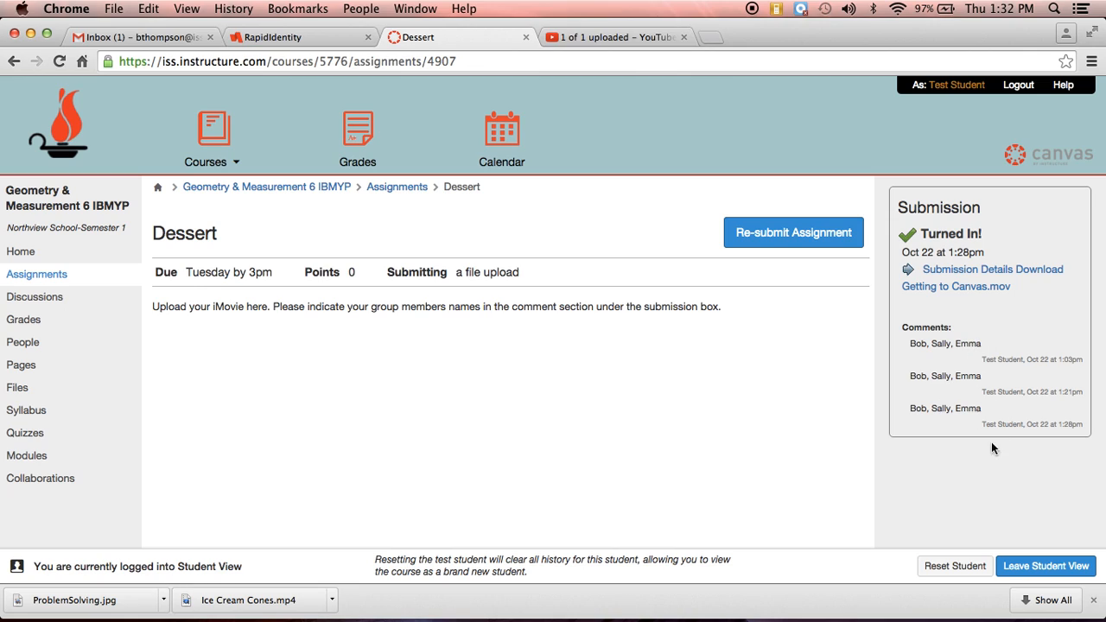
{"action": "mouse_move", "coordinate": [934, 515]}
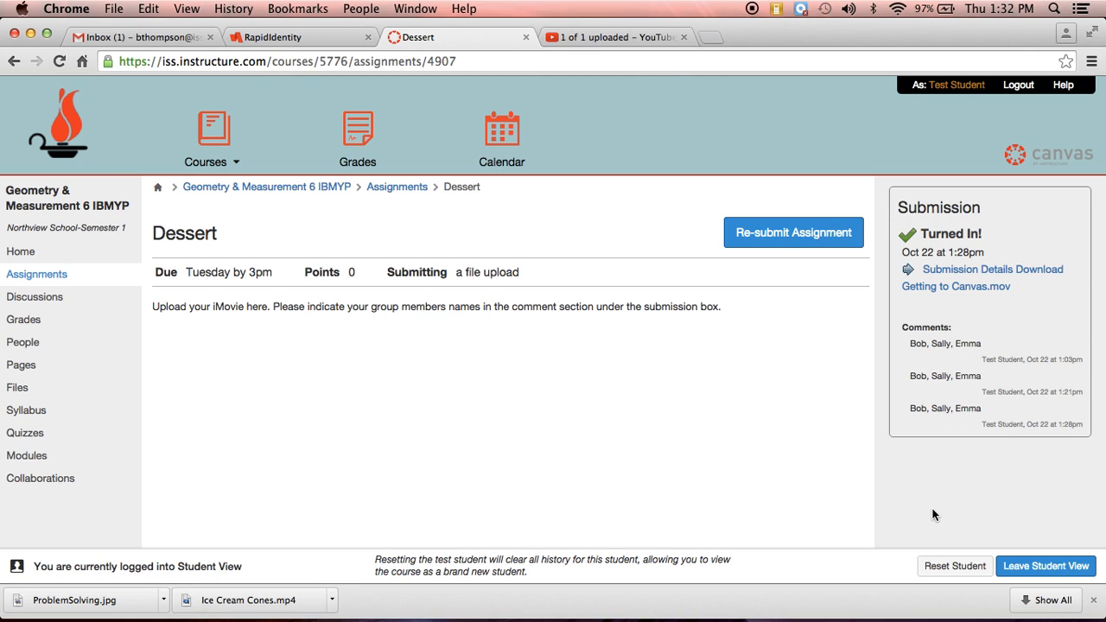
{"action": "mouse_move", "coordinate": [996, 358]}
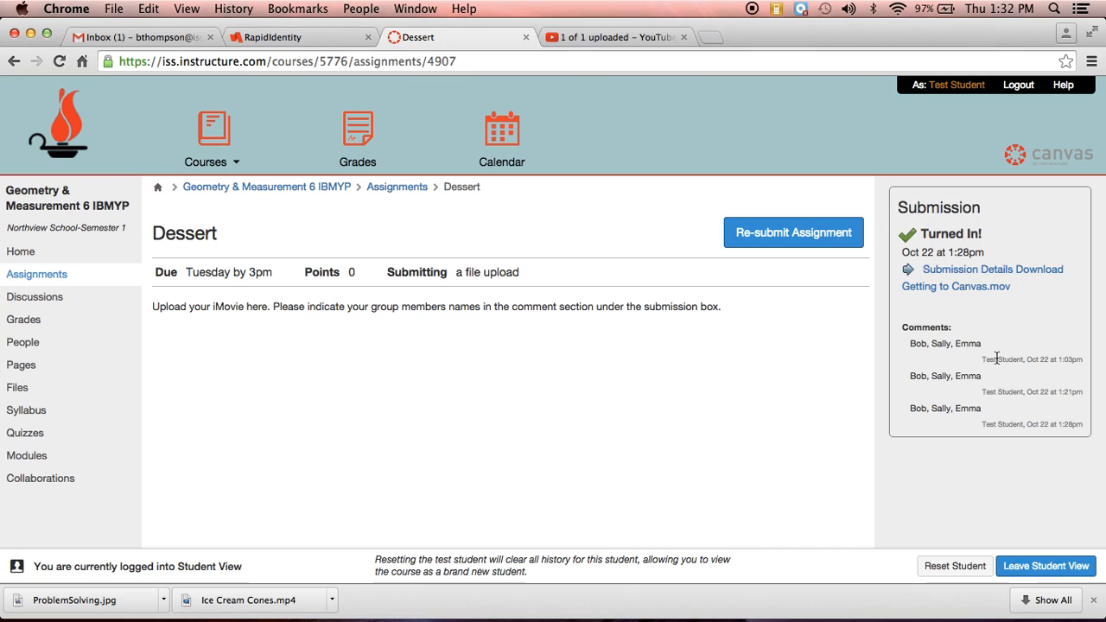
{"action": "mouse_move", "coordinate": [979, 455]}
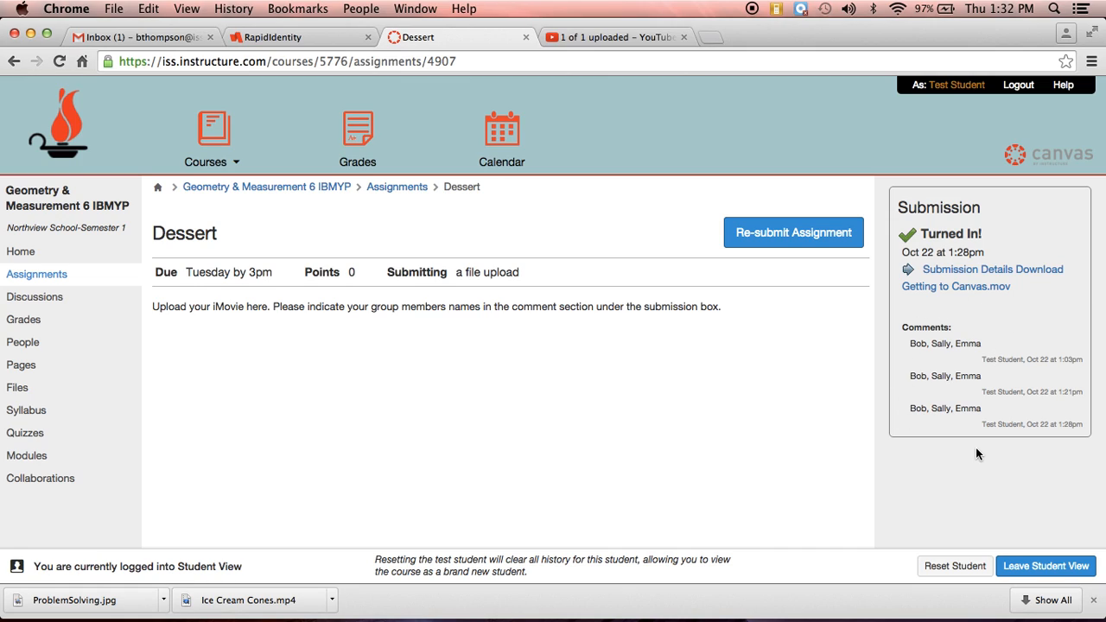